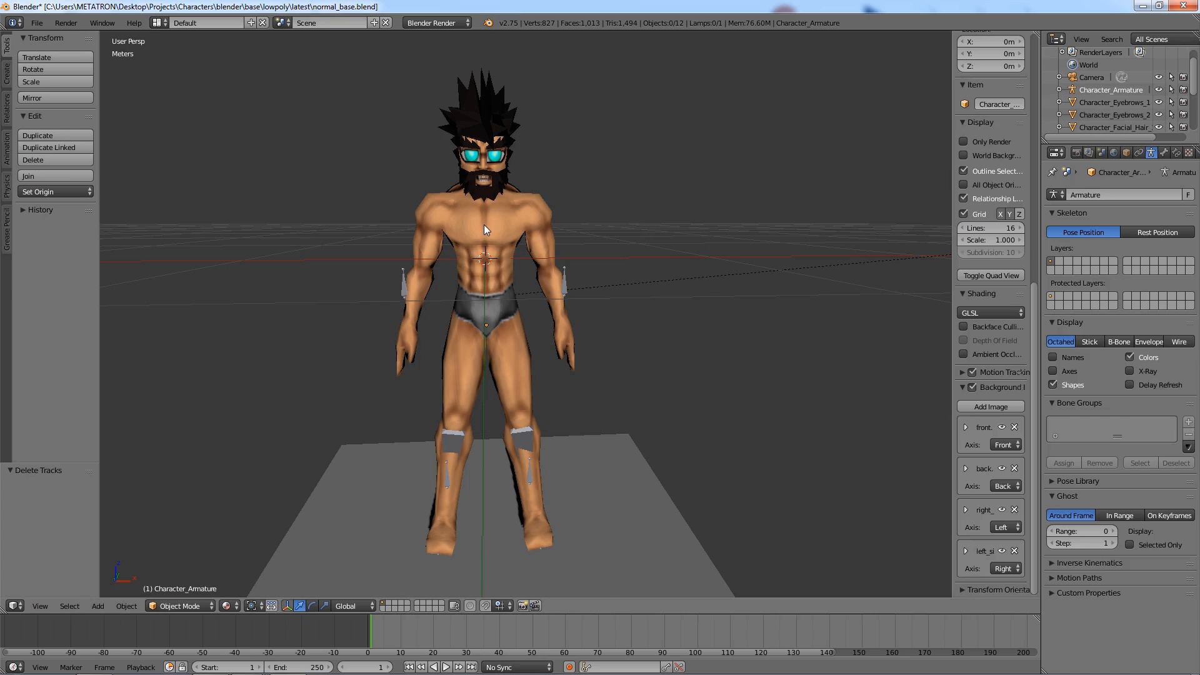
mouse_move(526, 188)
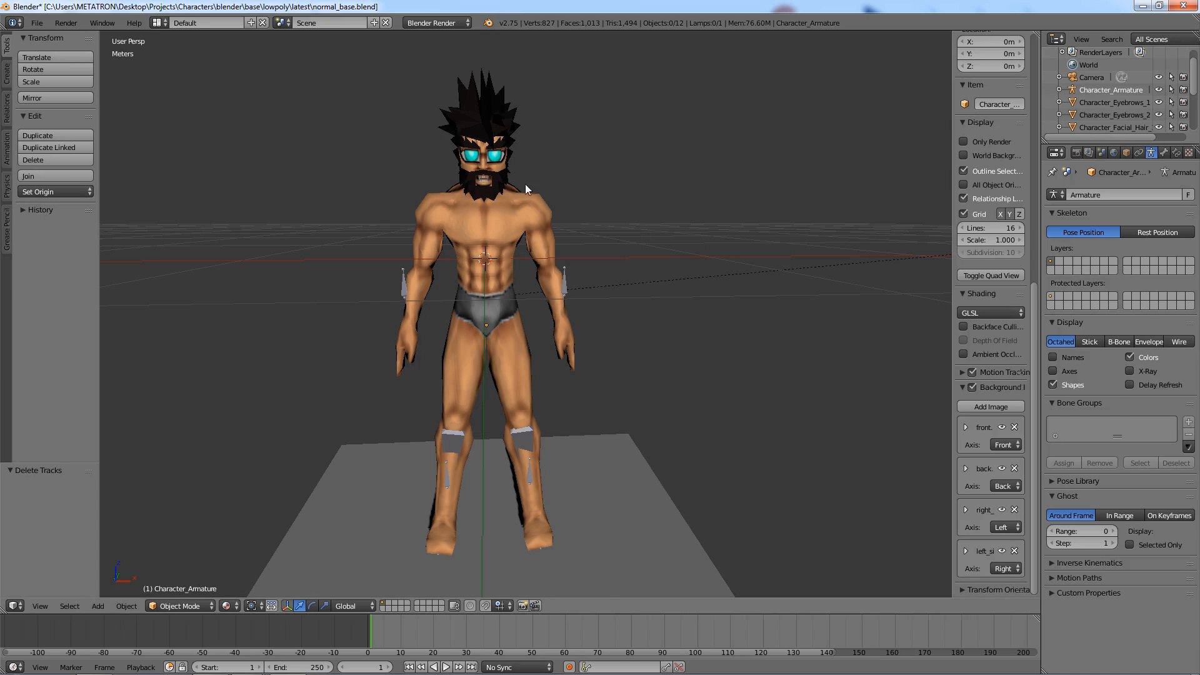
mouse_move(405, 245)
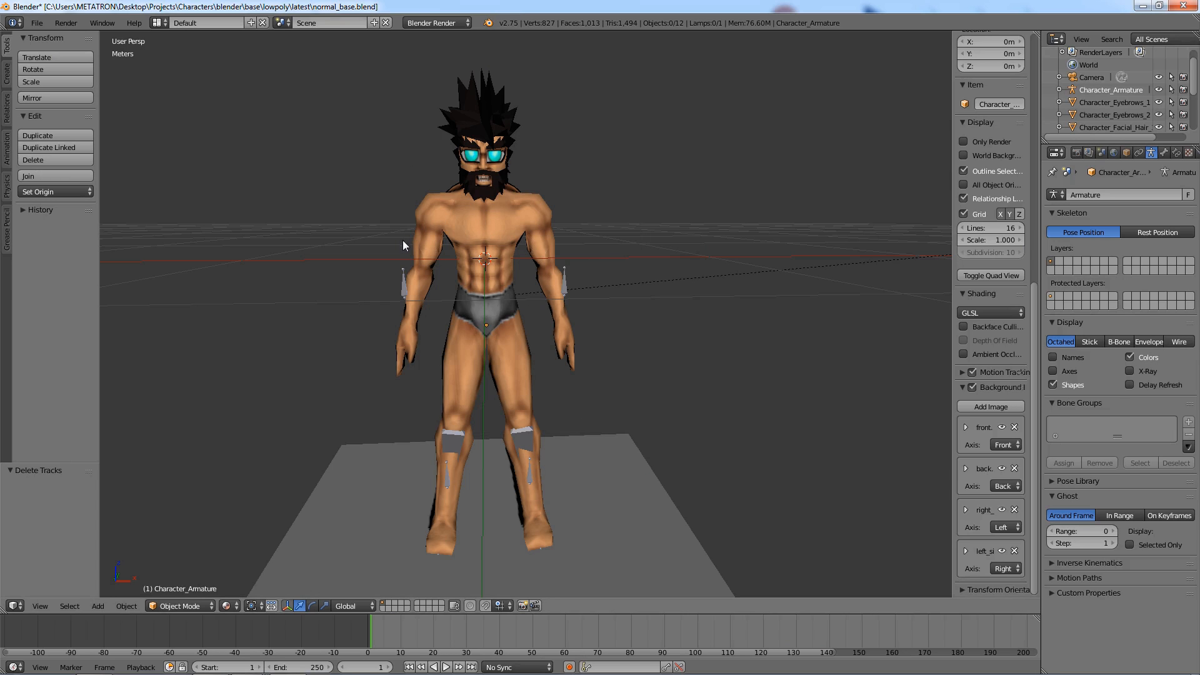
mouse_move(408, 284)
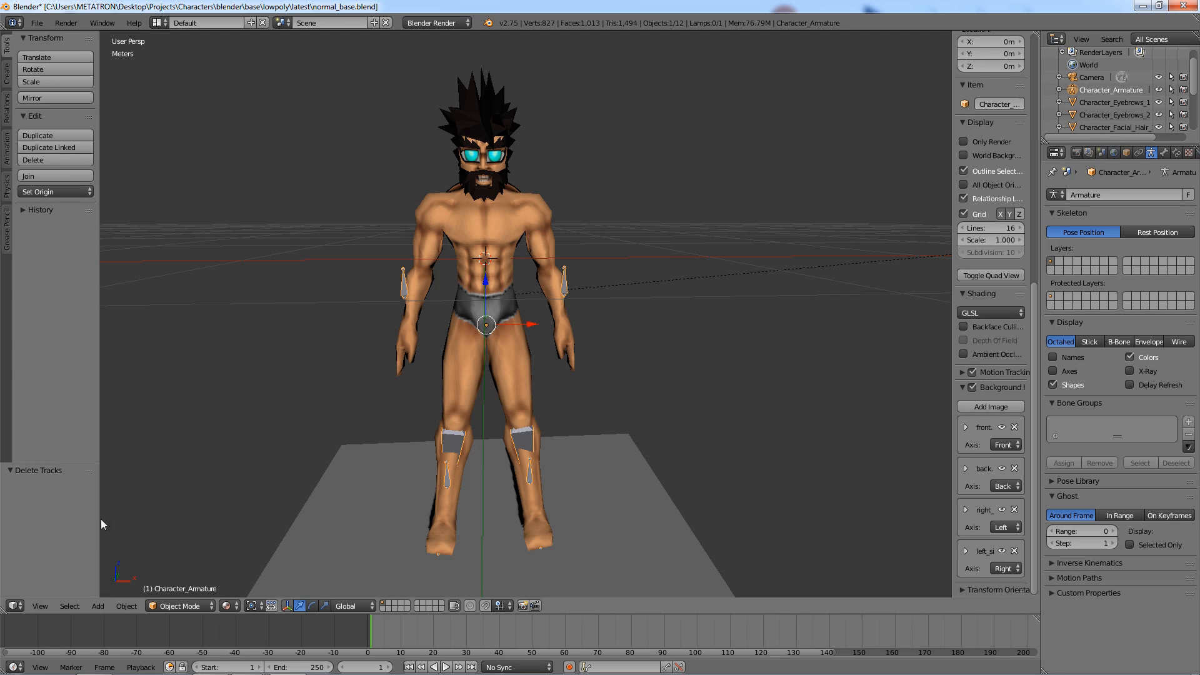
- Switch the main area from the 3D View to the NLA Editor
left_click(10, 605)
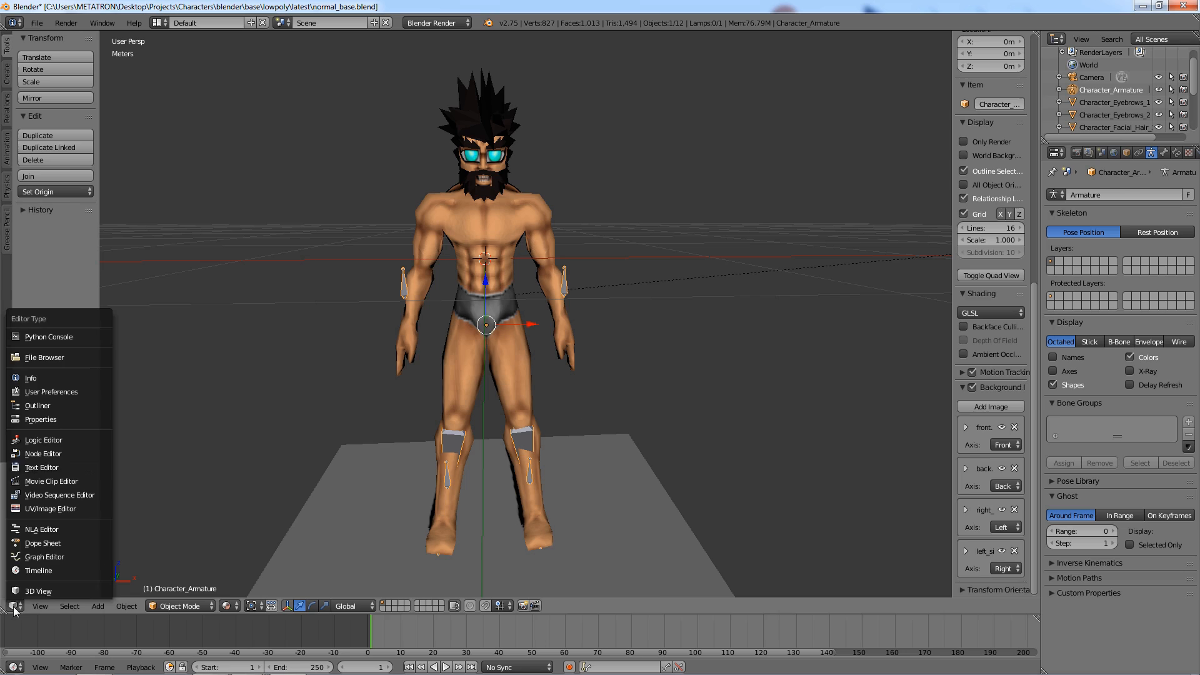
left_click(44, 542)
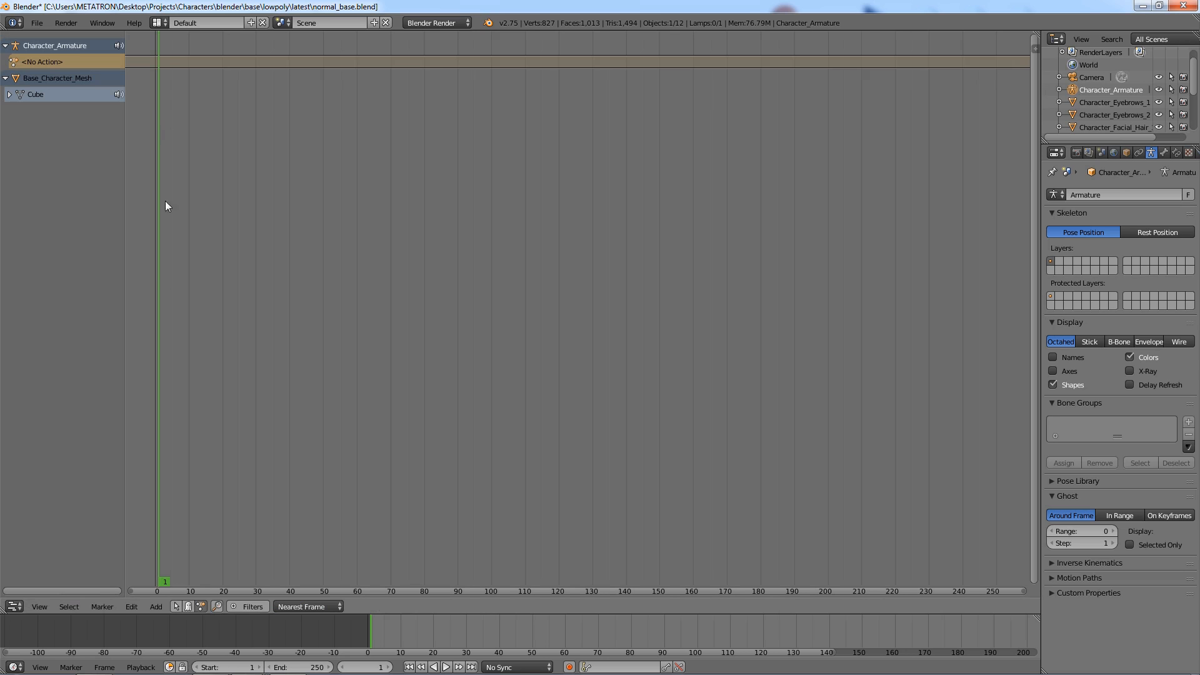
mouse_move(138, 90)
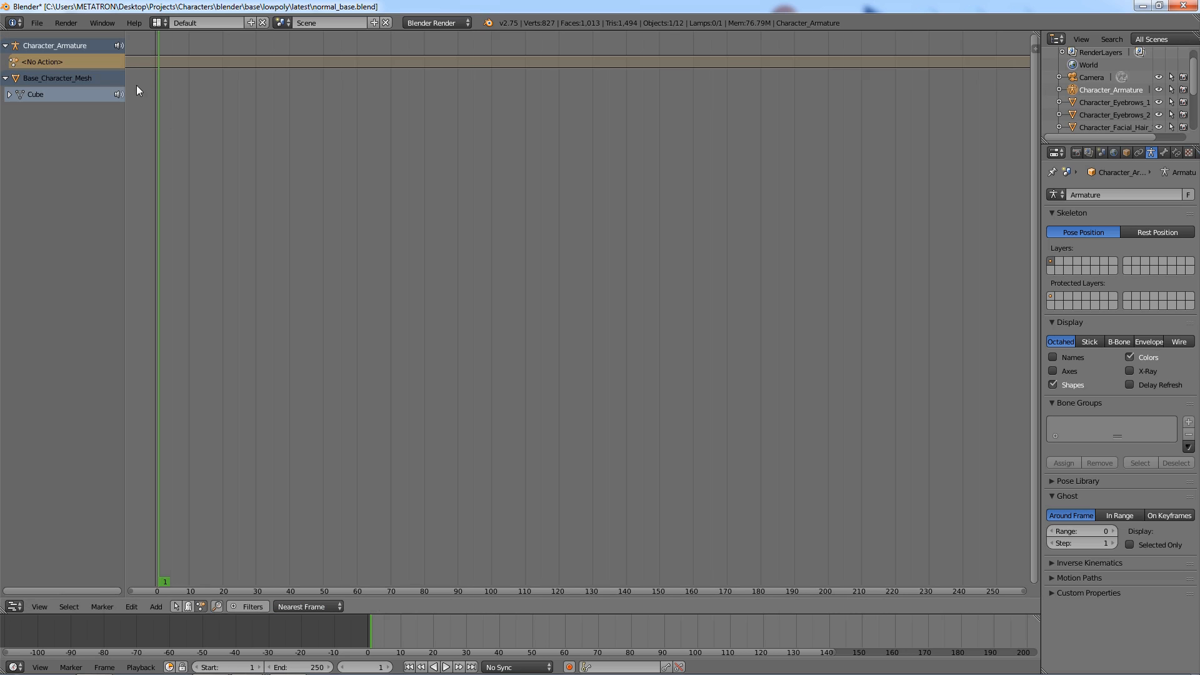
mouse_move(48, 43)
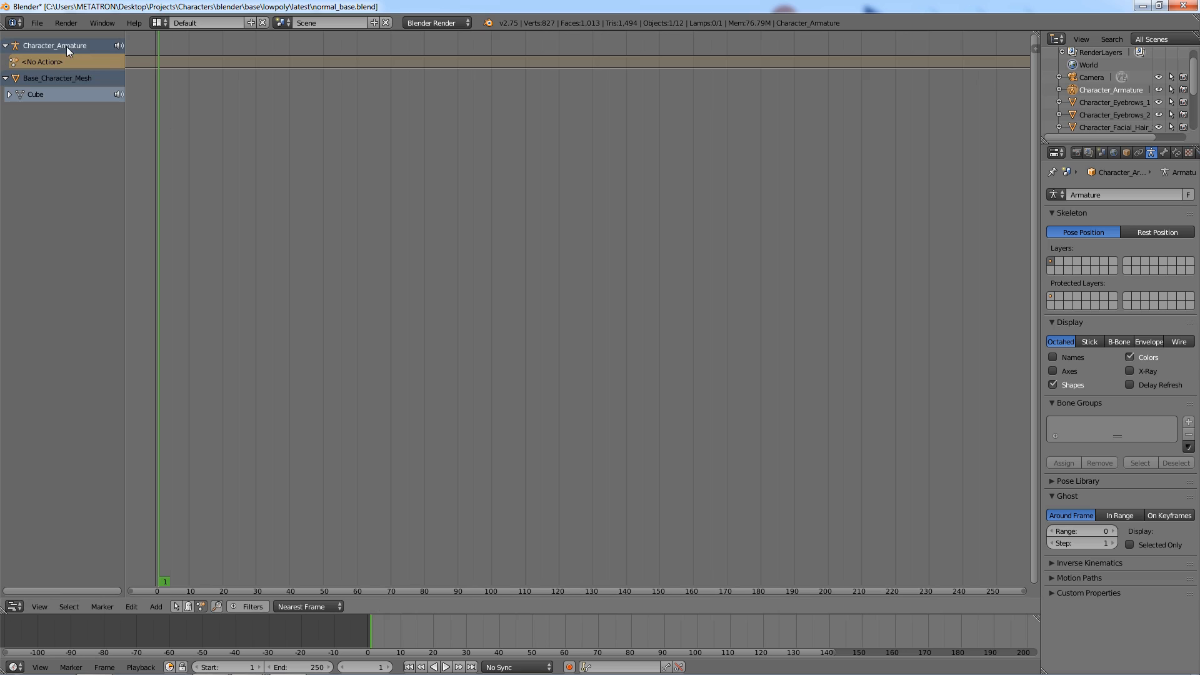
- Add a first empty NLA track for the character armature via Add > Add Tracks
left_click(155, 606)
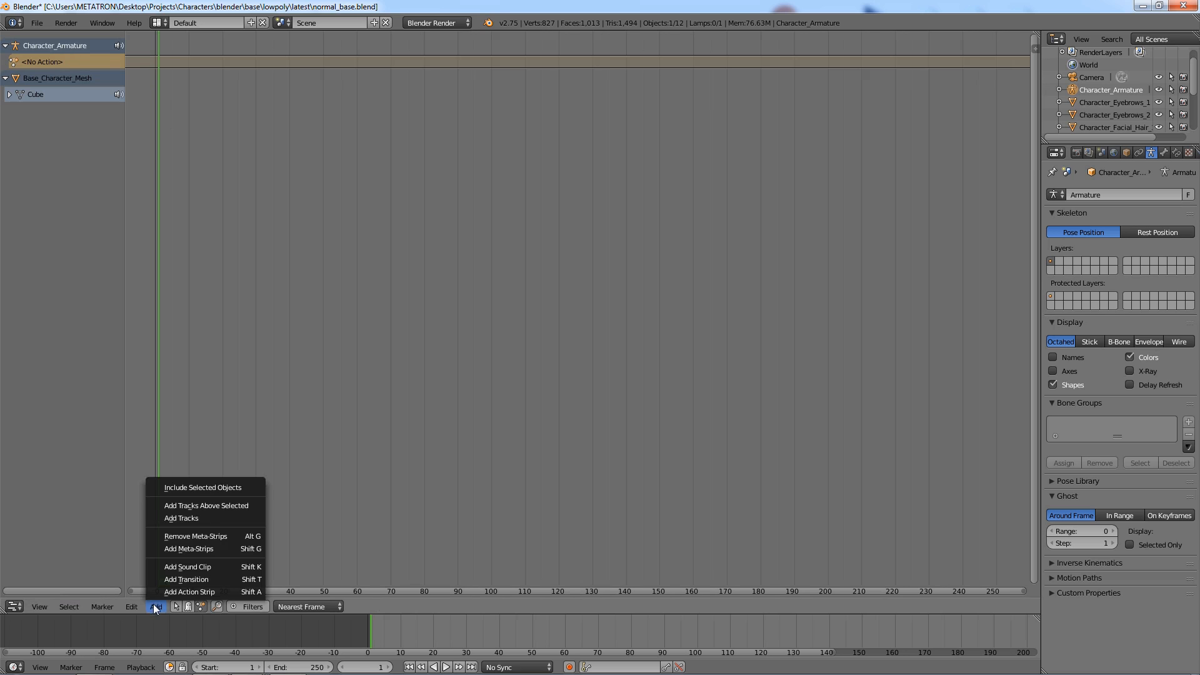
left_click(179, 518)
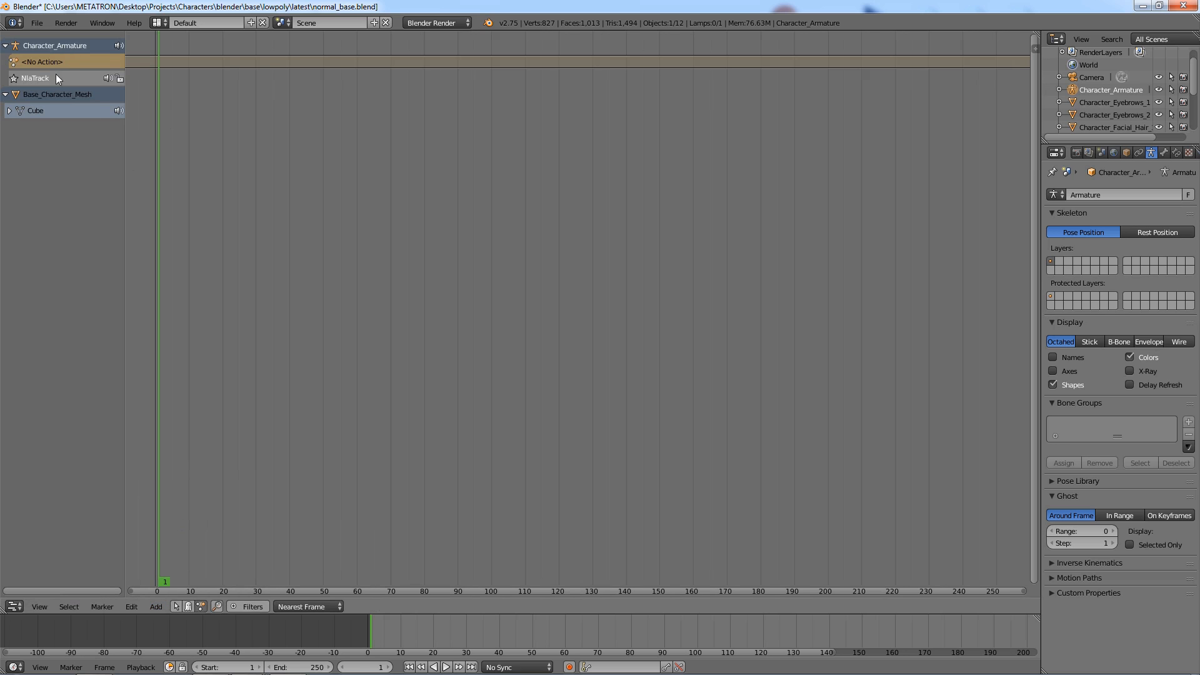
left_click(155, 606)
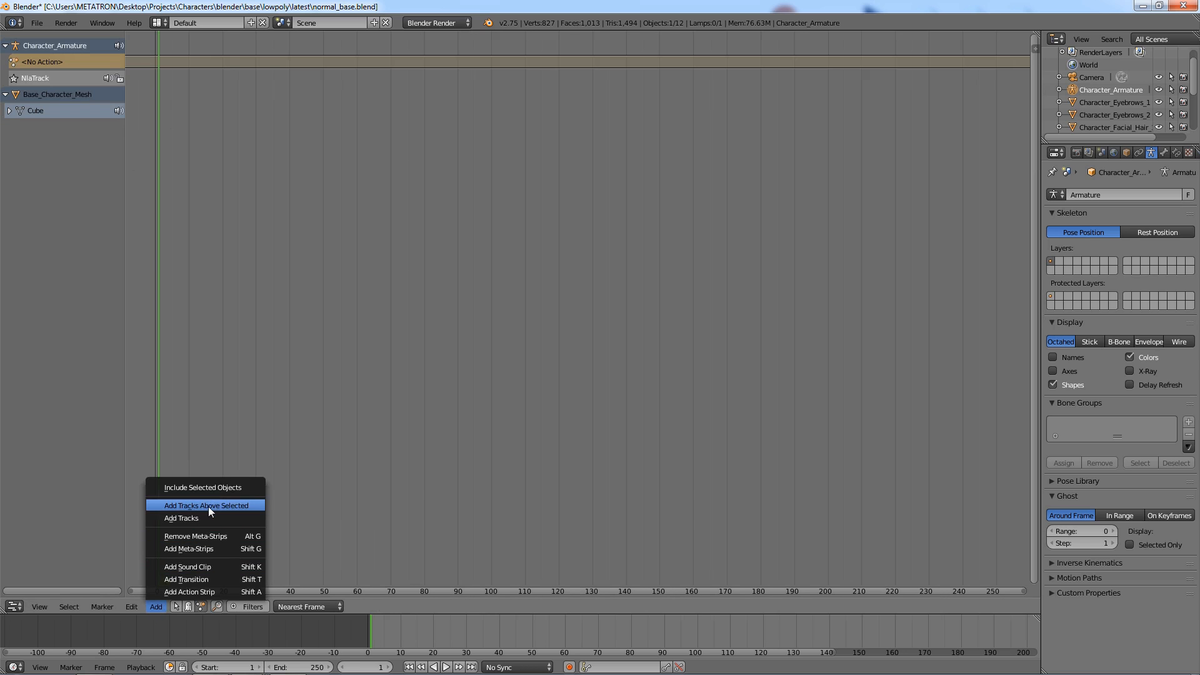
- Add tracks above the selected one and place an R_F_Punch_1 strip at frame 1 on the top track
left_click(207, 505)
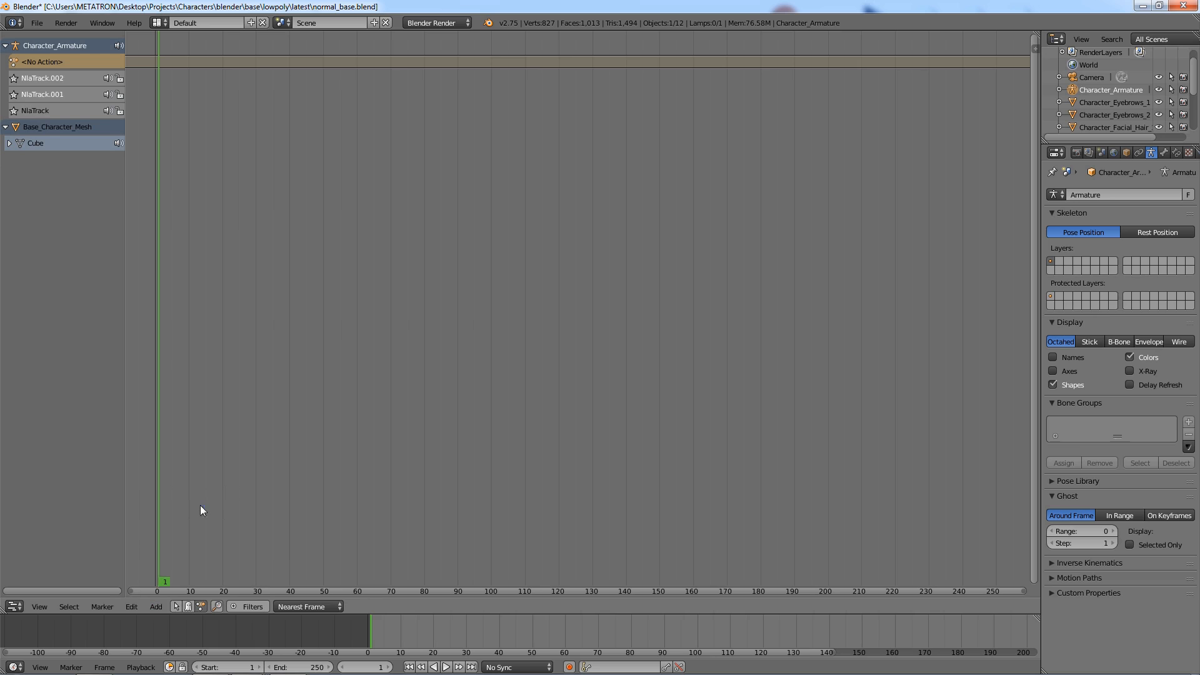
mouse_move(213, 529)
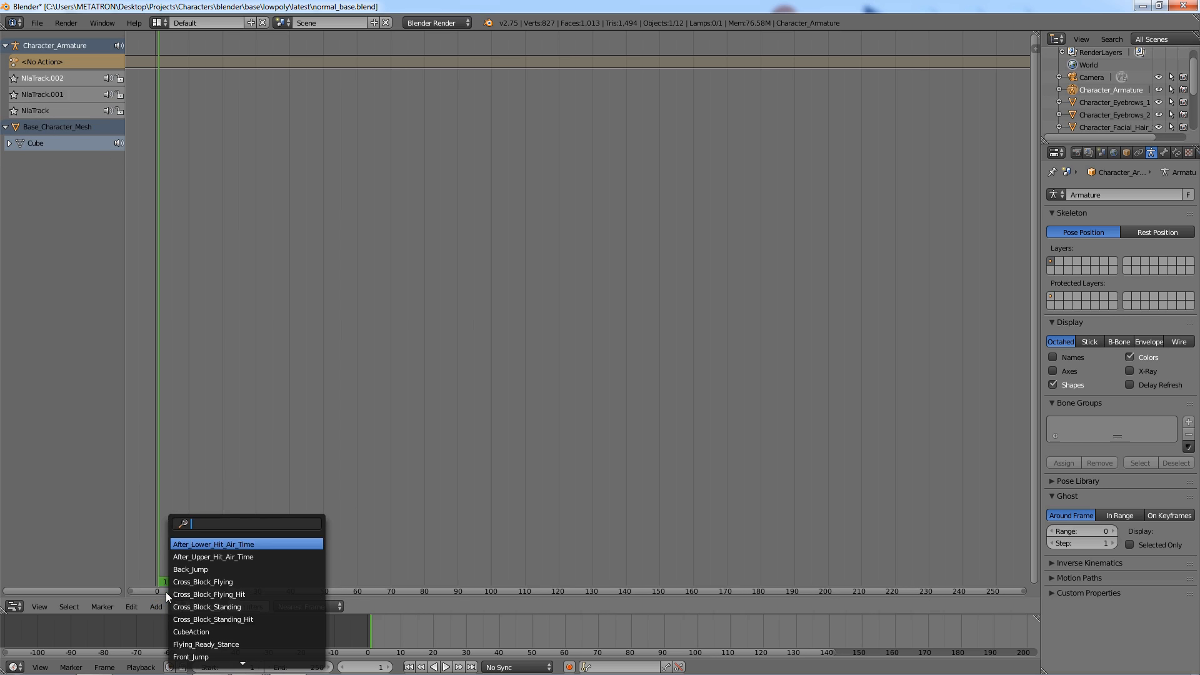
type("punch")
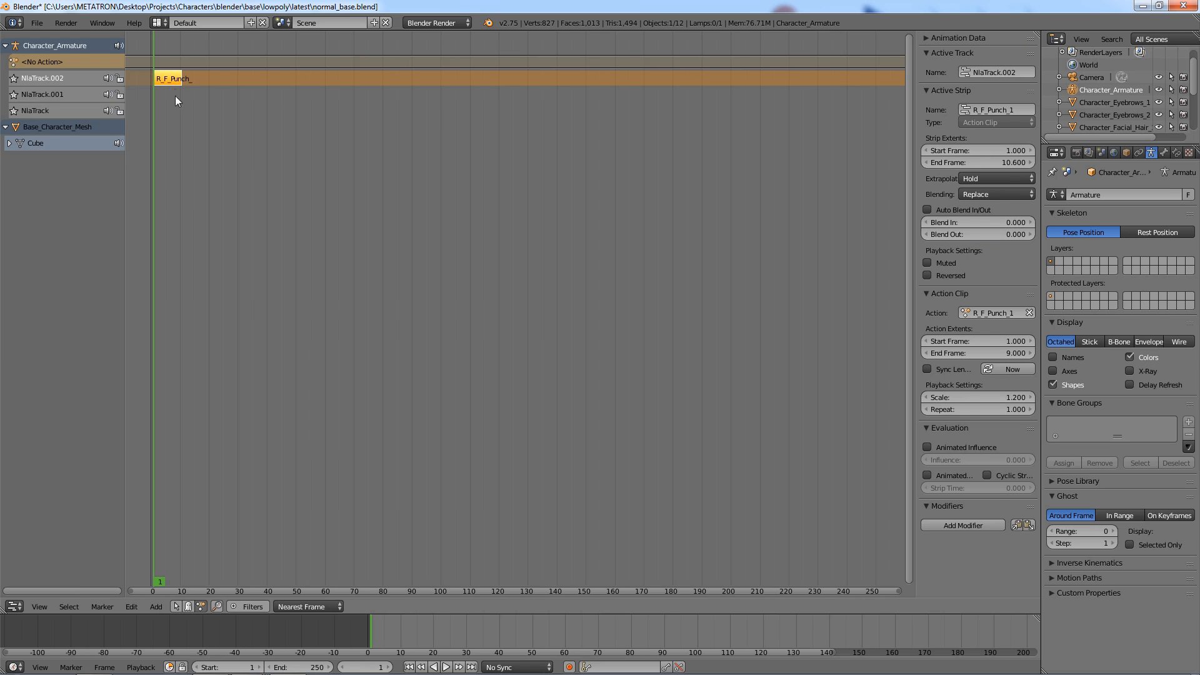
left_click(978, 235)
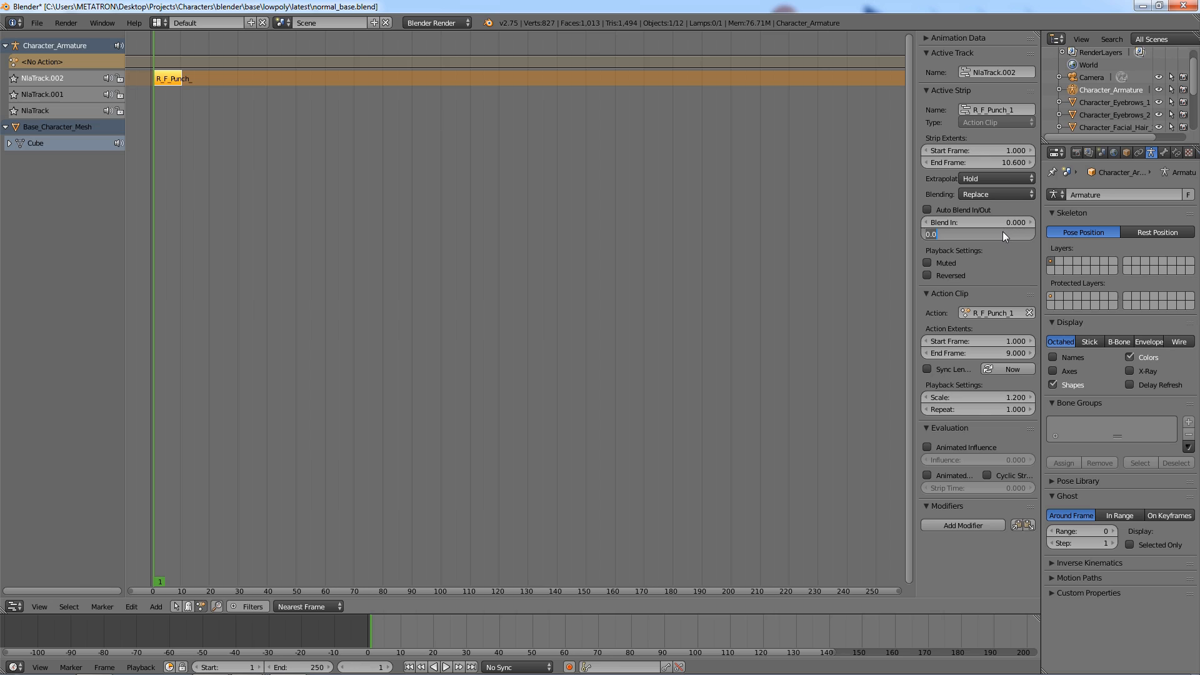
left_click(39, 95)
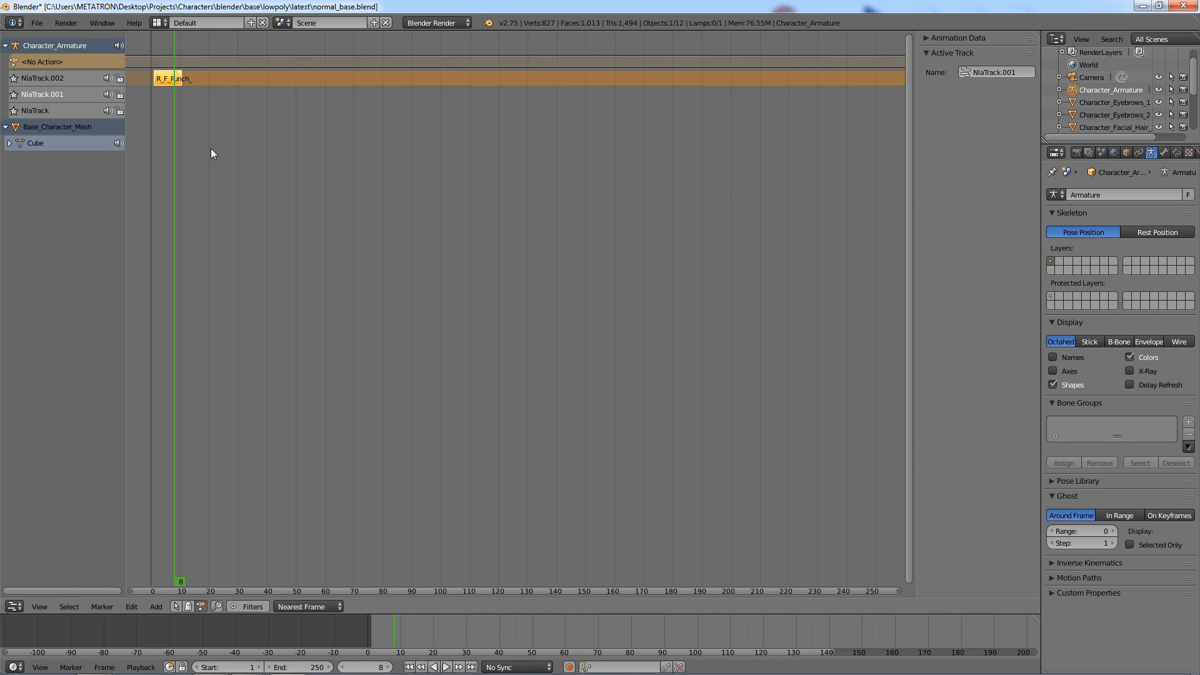
- Add an L_F_Punch_2 action strip on the middle track starting at frame 9
left_click(155, 606)
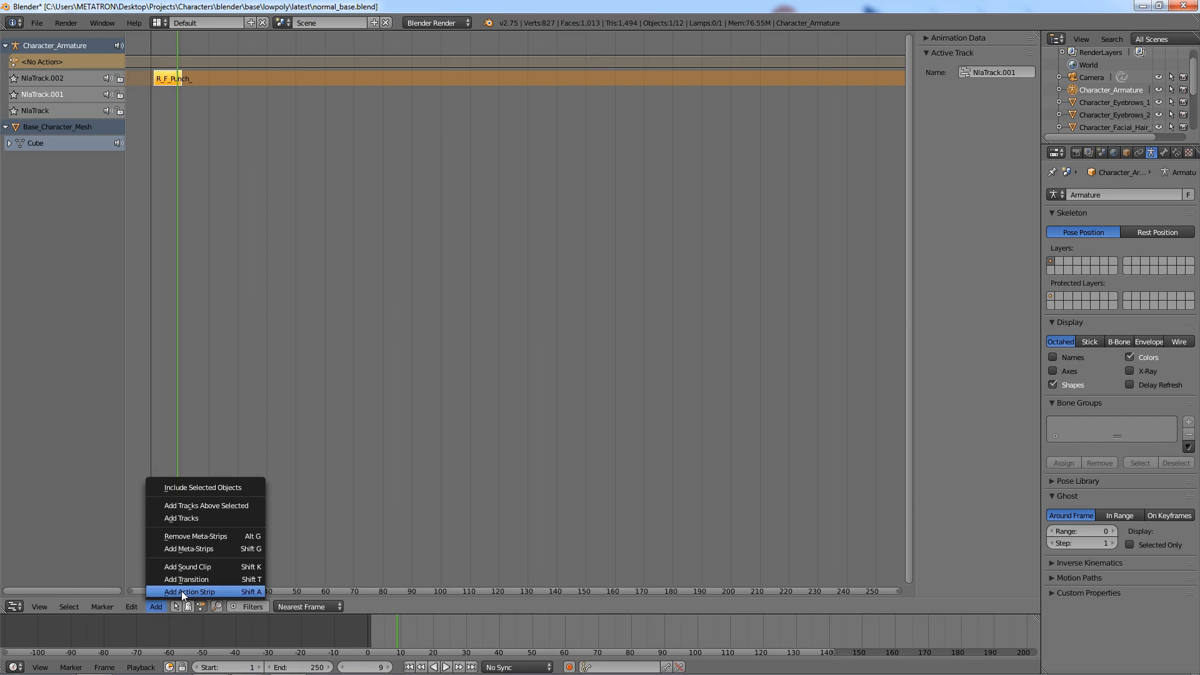
left_click(187, 591)
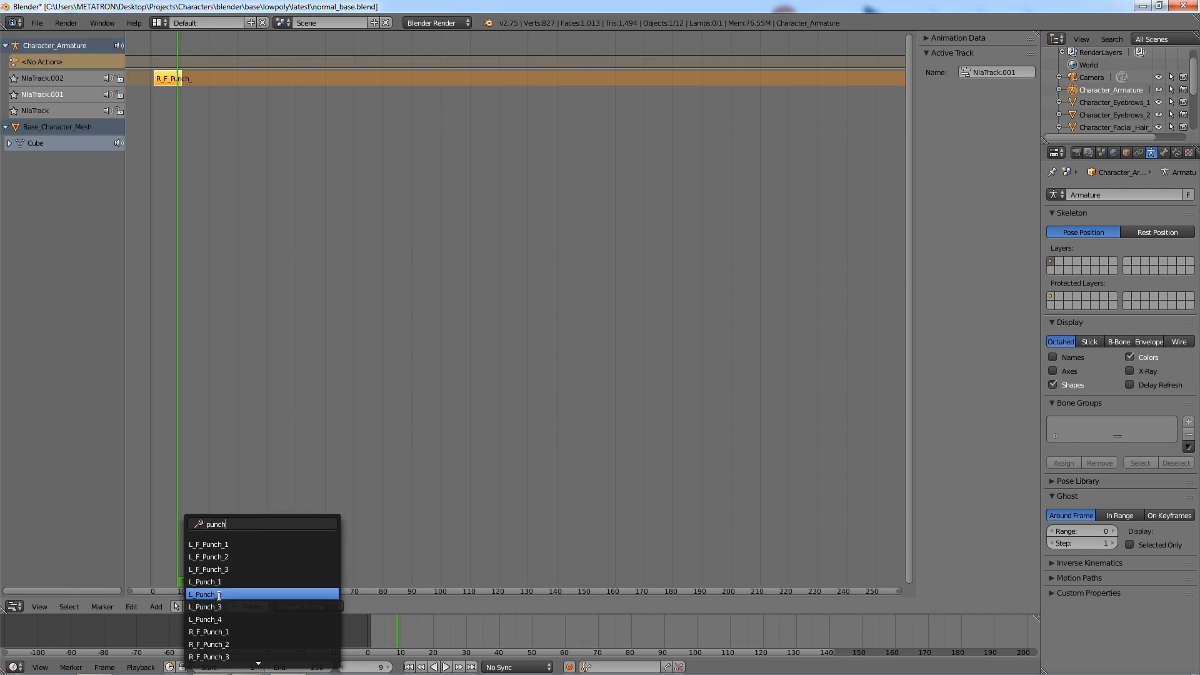
mouse_move(215, 594)
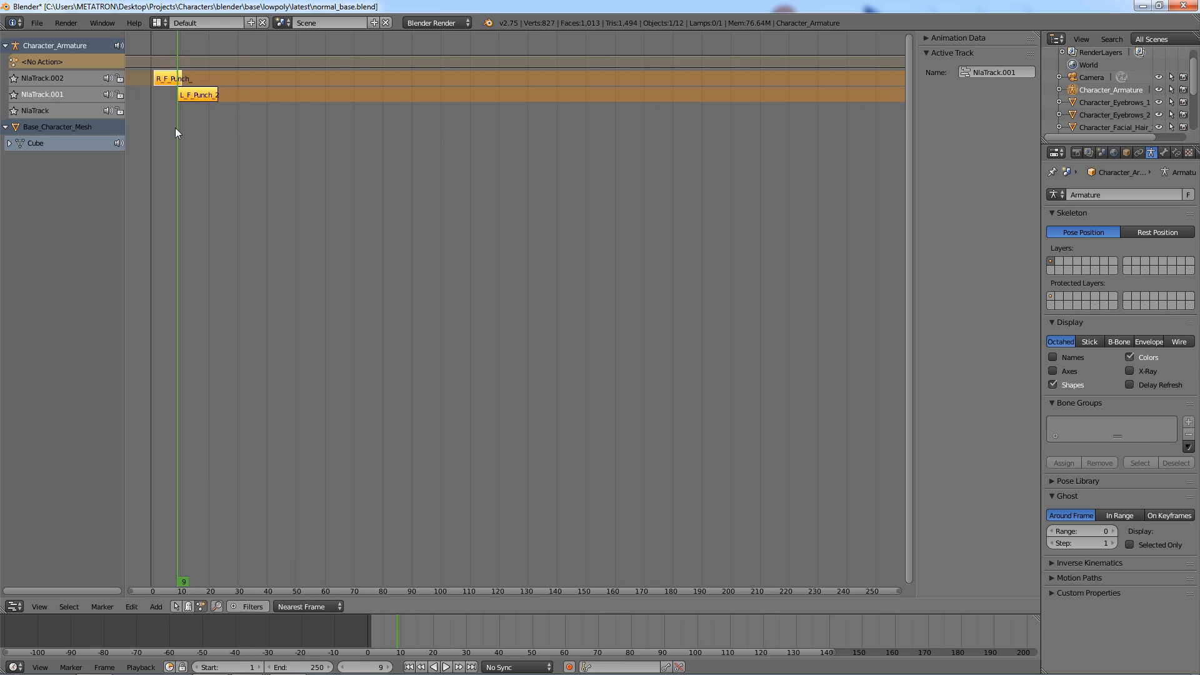
left_click(195, 95)
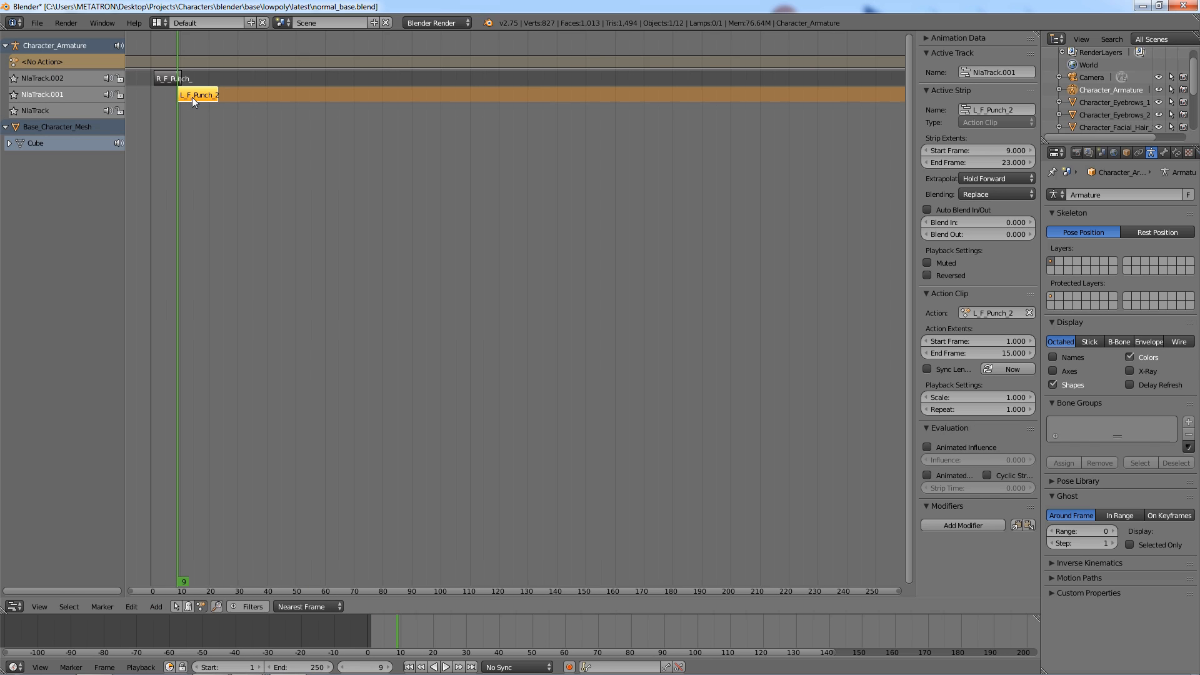
mouse_move(849, 191)
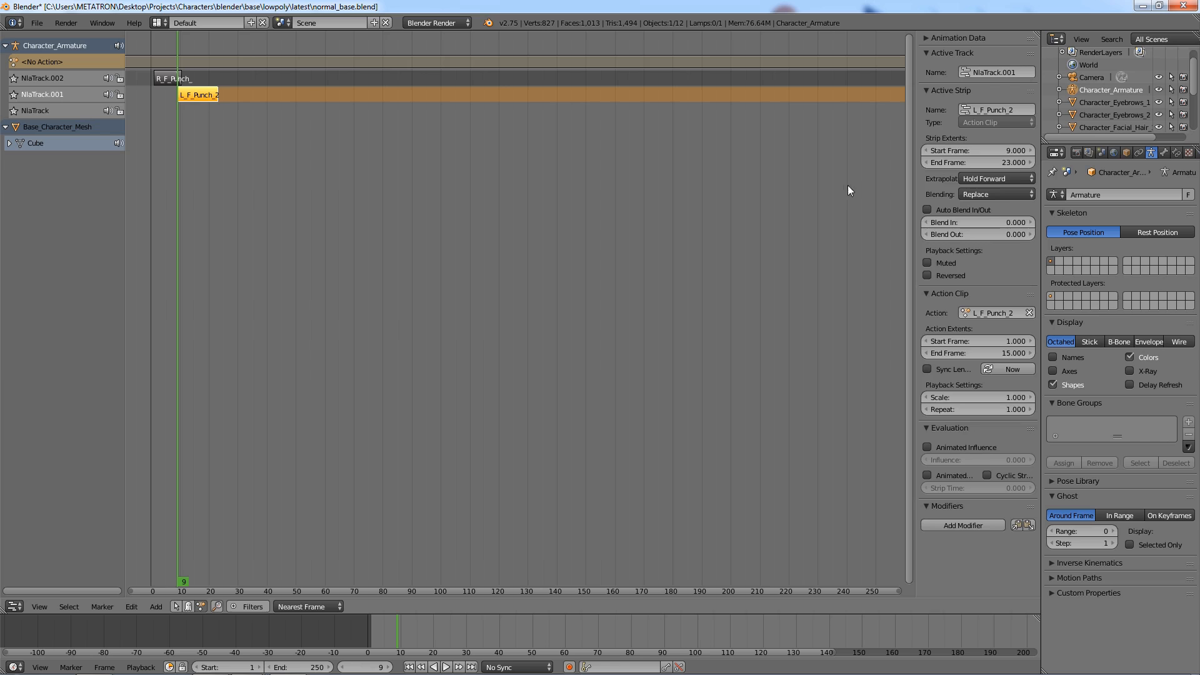
left_click(977, 235)
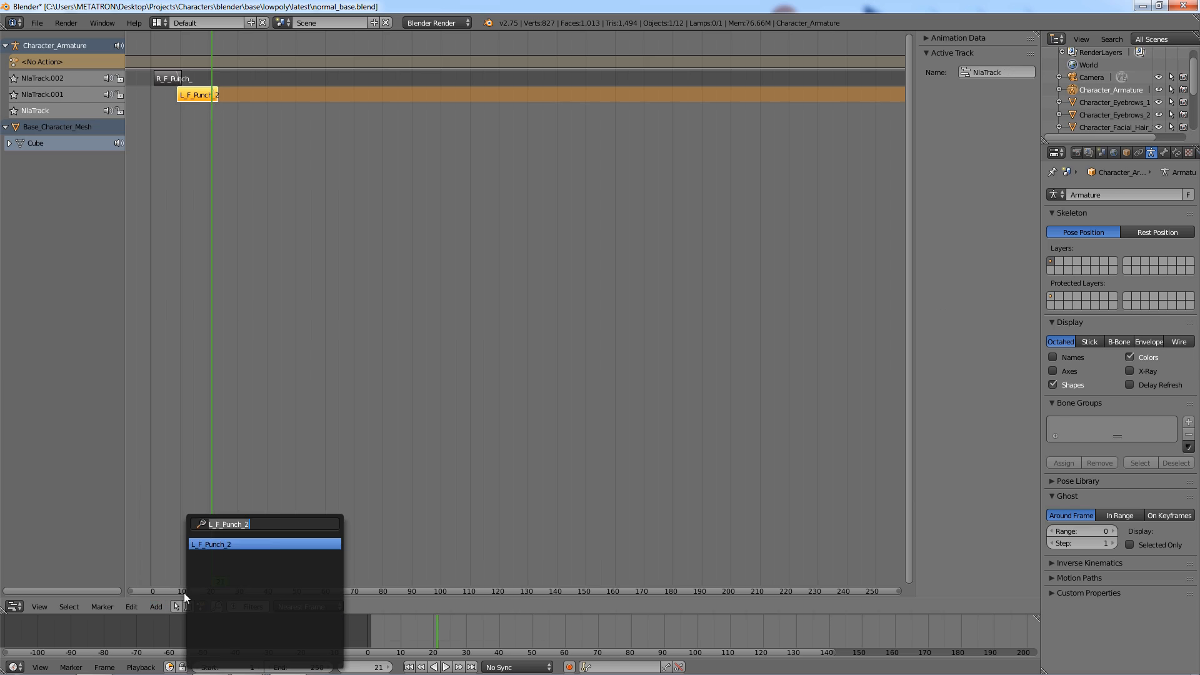
- Add an R_F_Punch_1.001 strip on the bottom track starting at frame 21 and select it
type("punch")
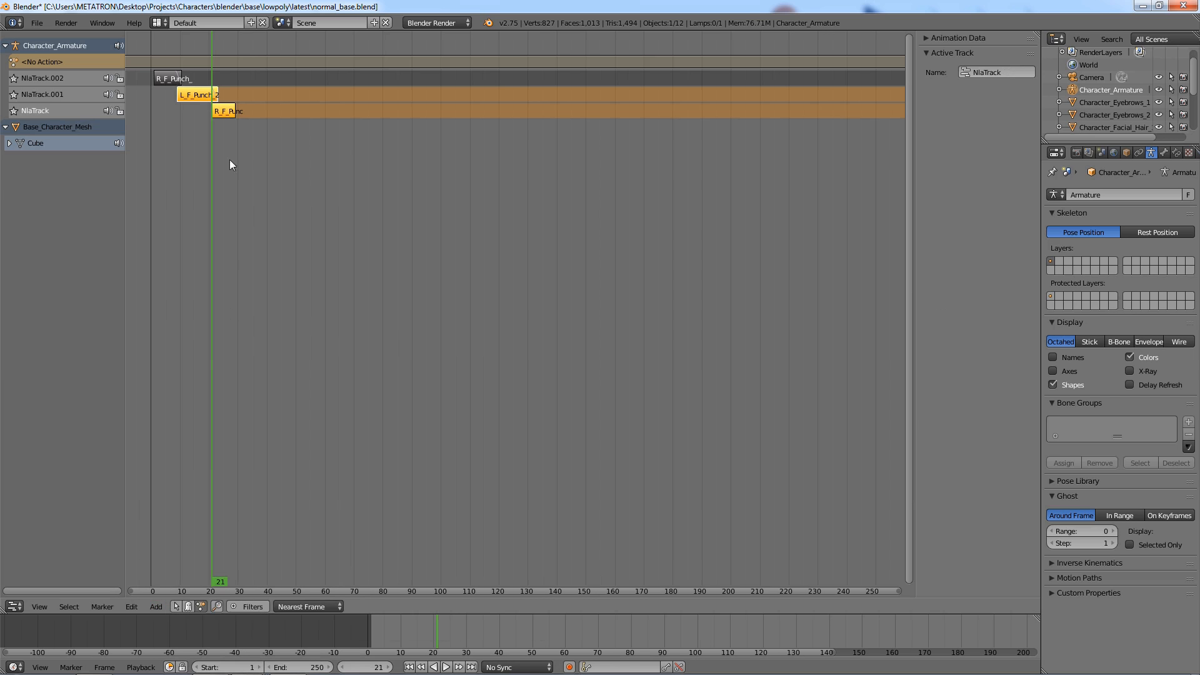
left_click(225, 110)
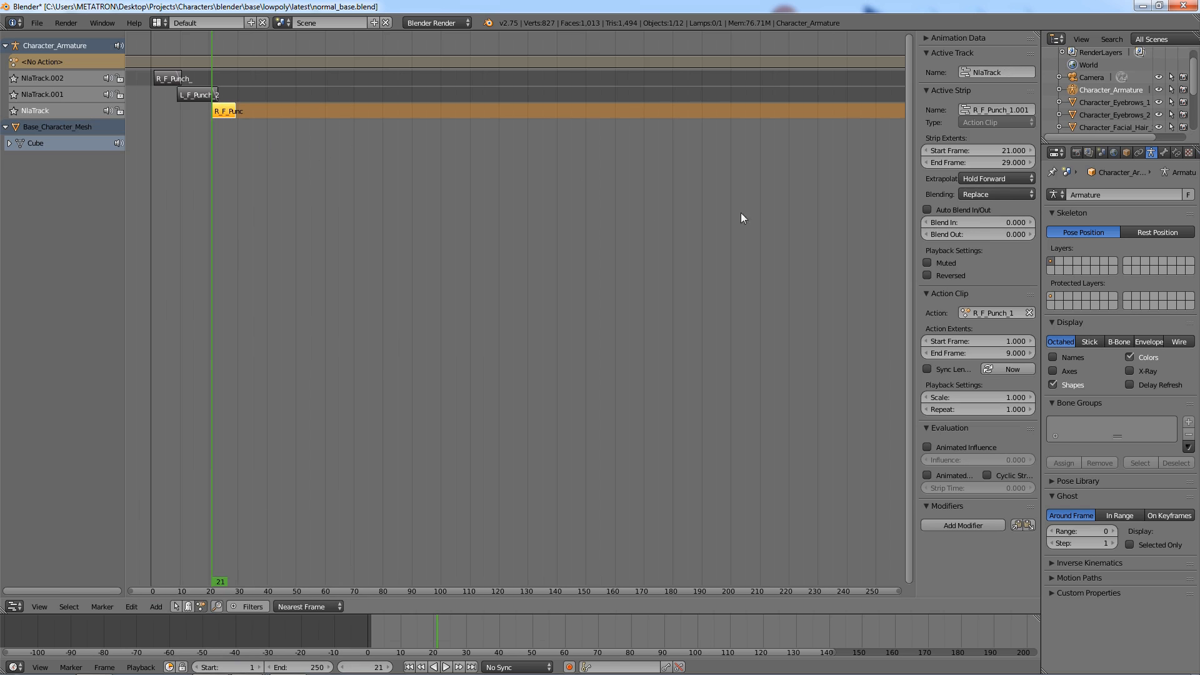
left_click(977, 340)
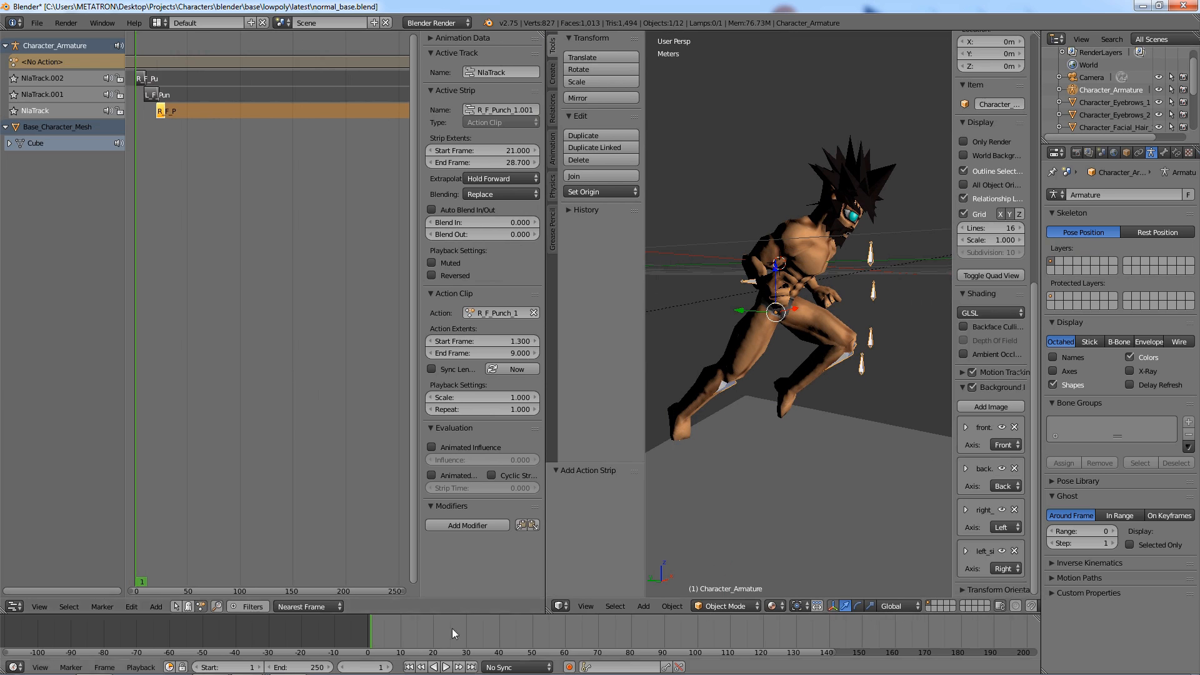
mouse_move(447, 668)
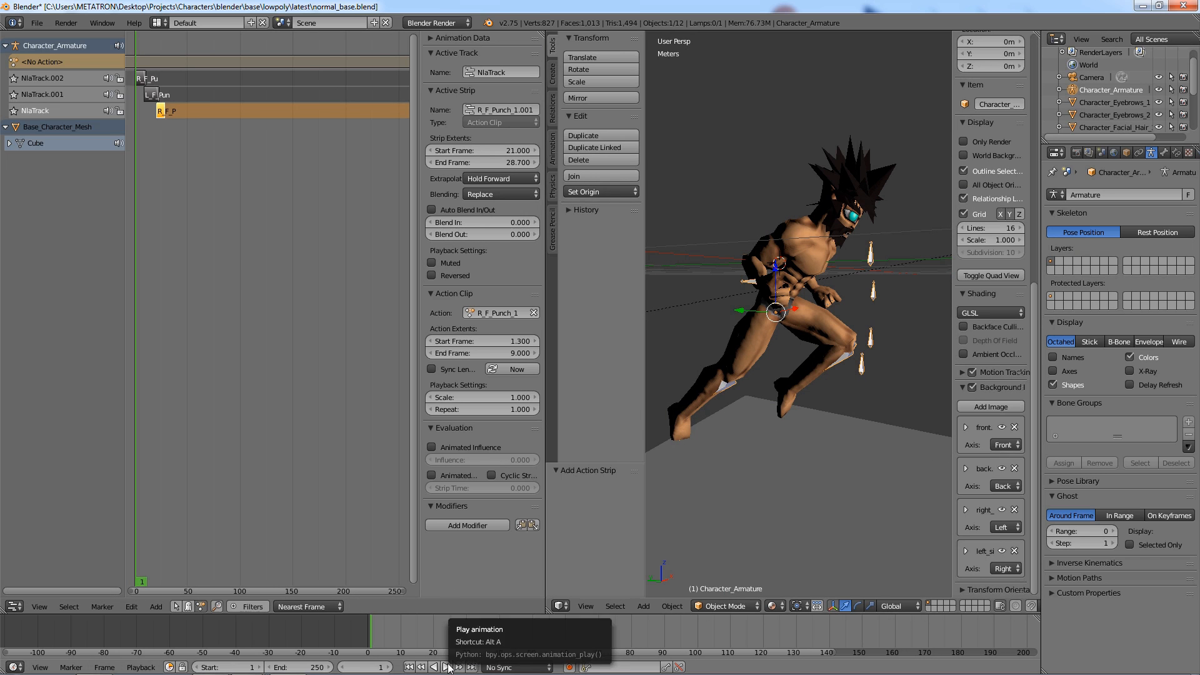
- Play back the combined three-punch animation in the 3D view beside the NLA strips
left_click(447, 667)
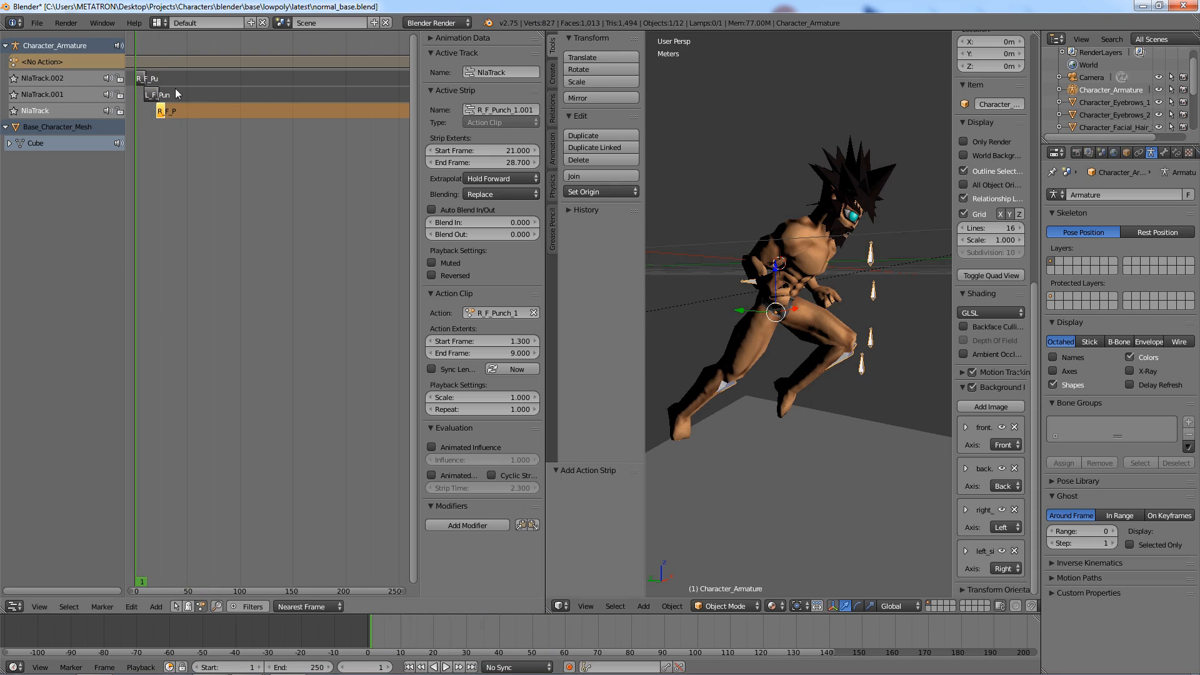
mouse_move(151, 95)
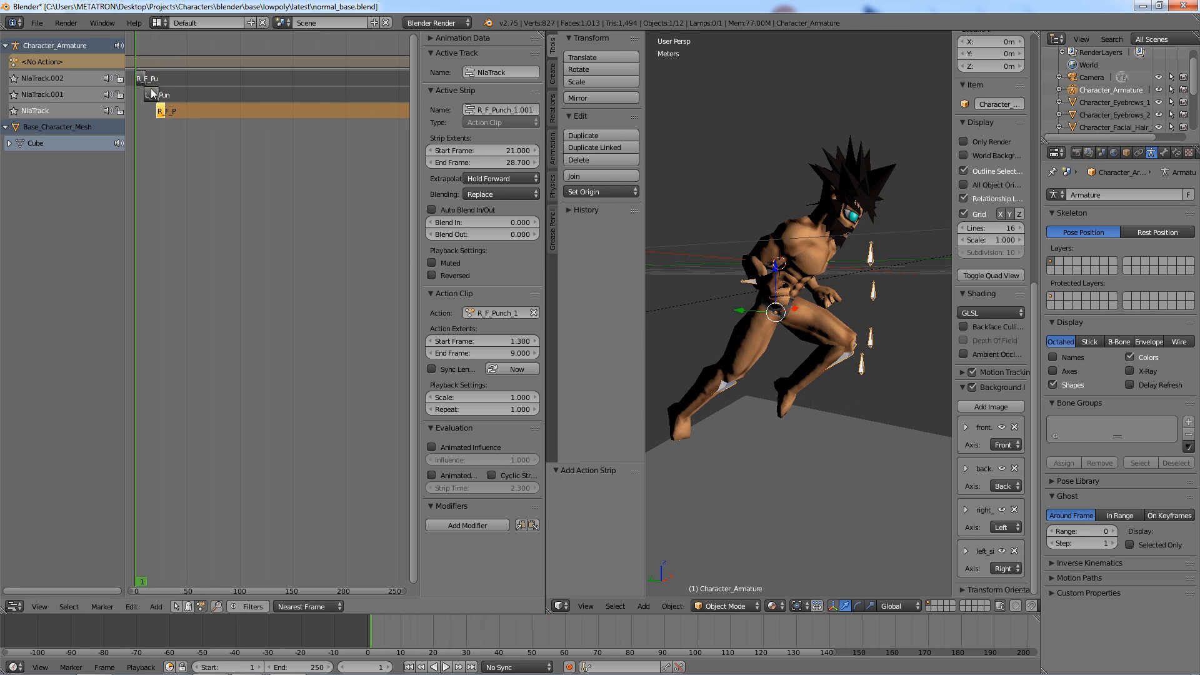
mouse_move(542, 45)
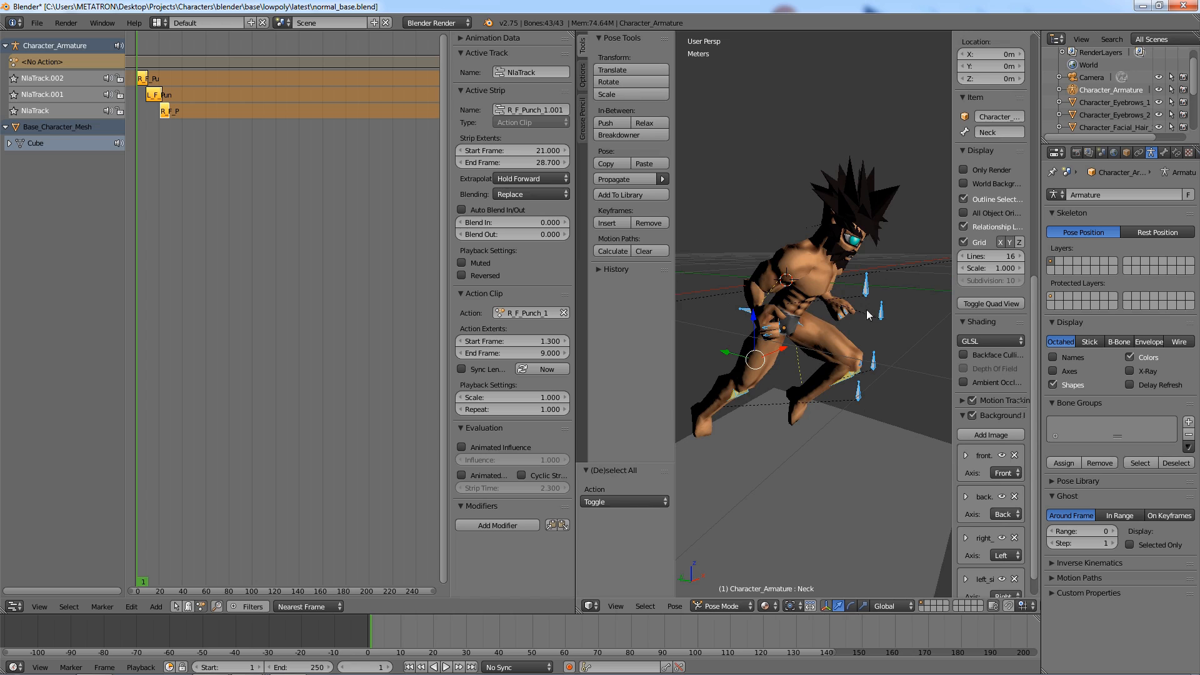
mouse_move(726, 604)
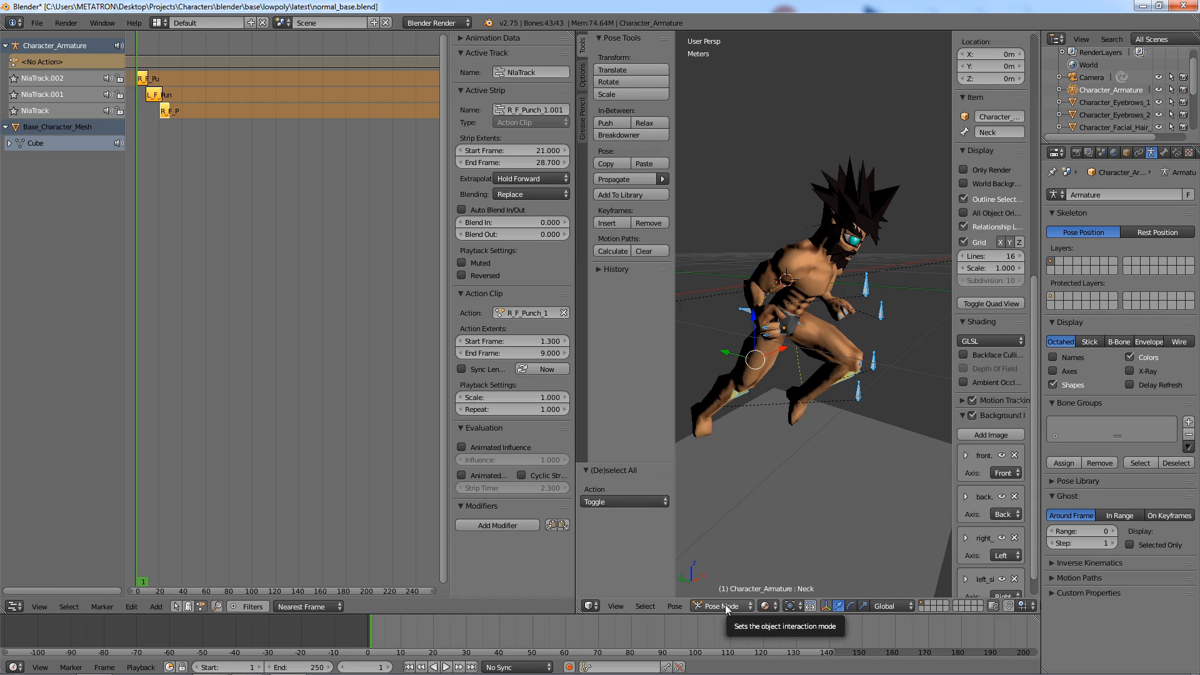
- Switch the armature from Pose Mode to Object Mode and show its Animation tools
left_click(718, 605)
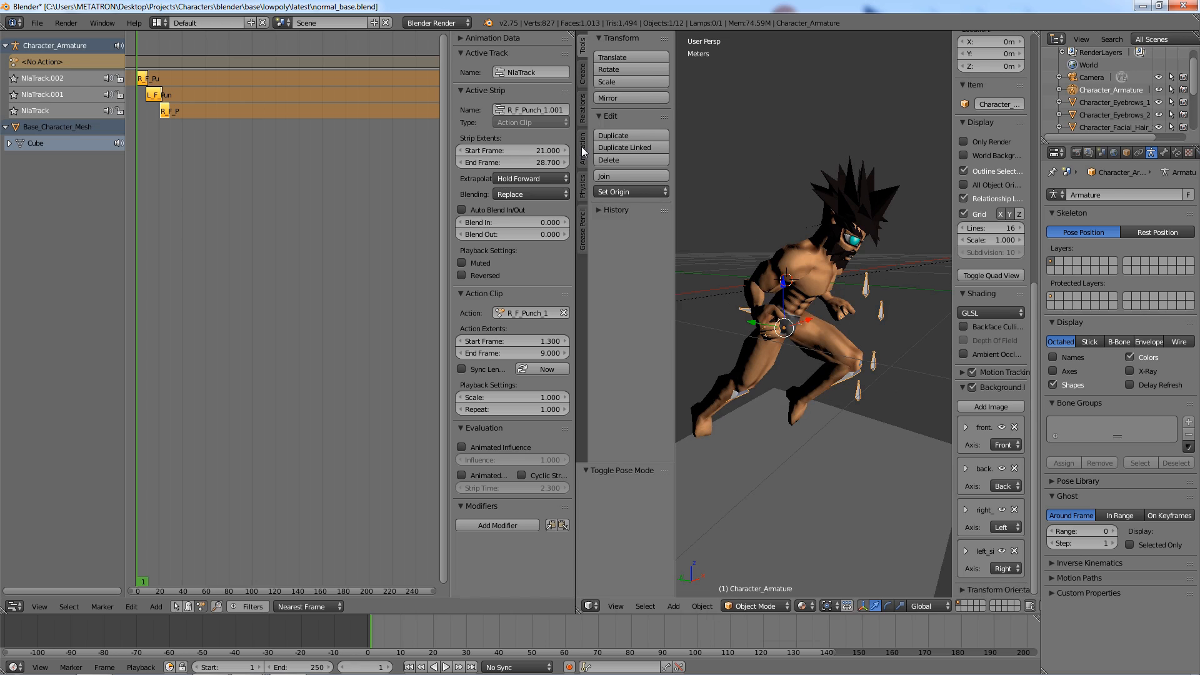
left_click(582, 145)
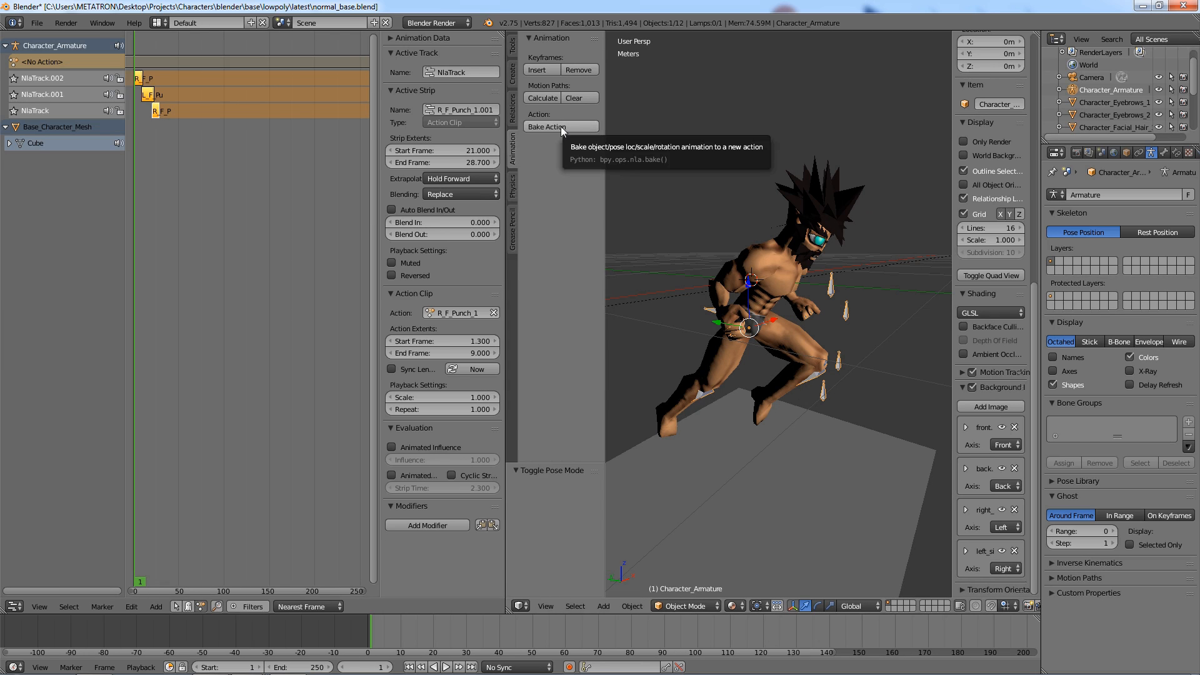
- Bake the pose animation into a new action with End Frame 30 using Bake Action
left_click(560, 127)
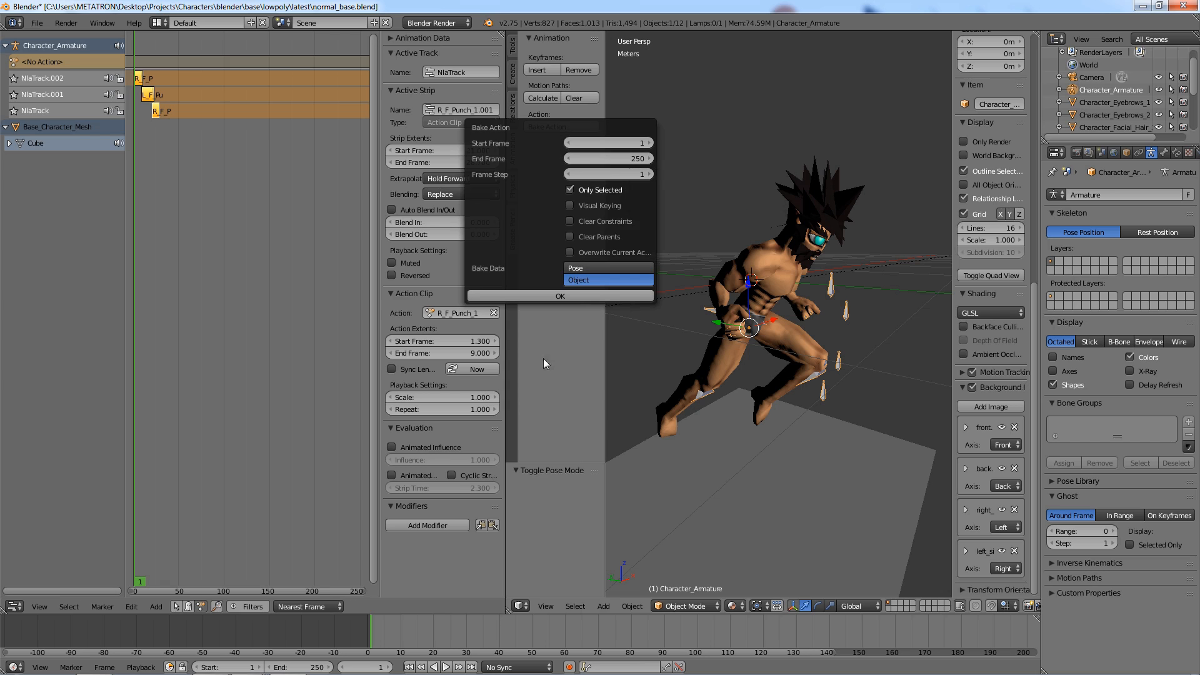
left_click(560, 295)
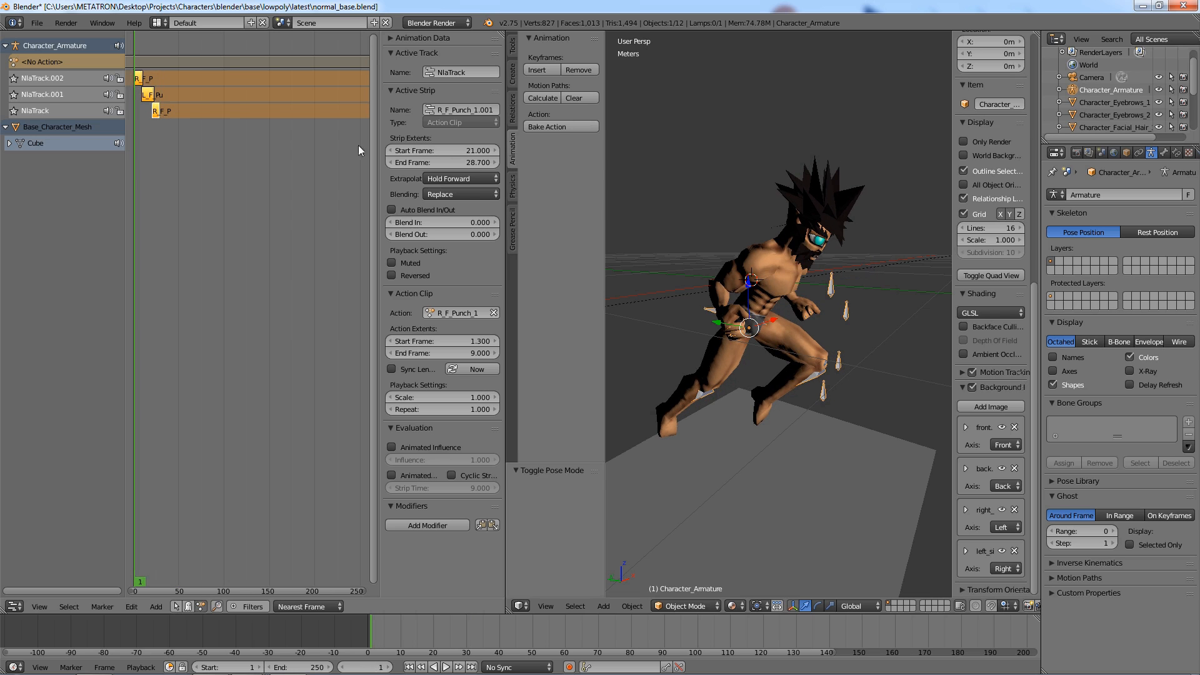
left_click(561, 127)
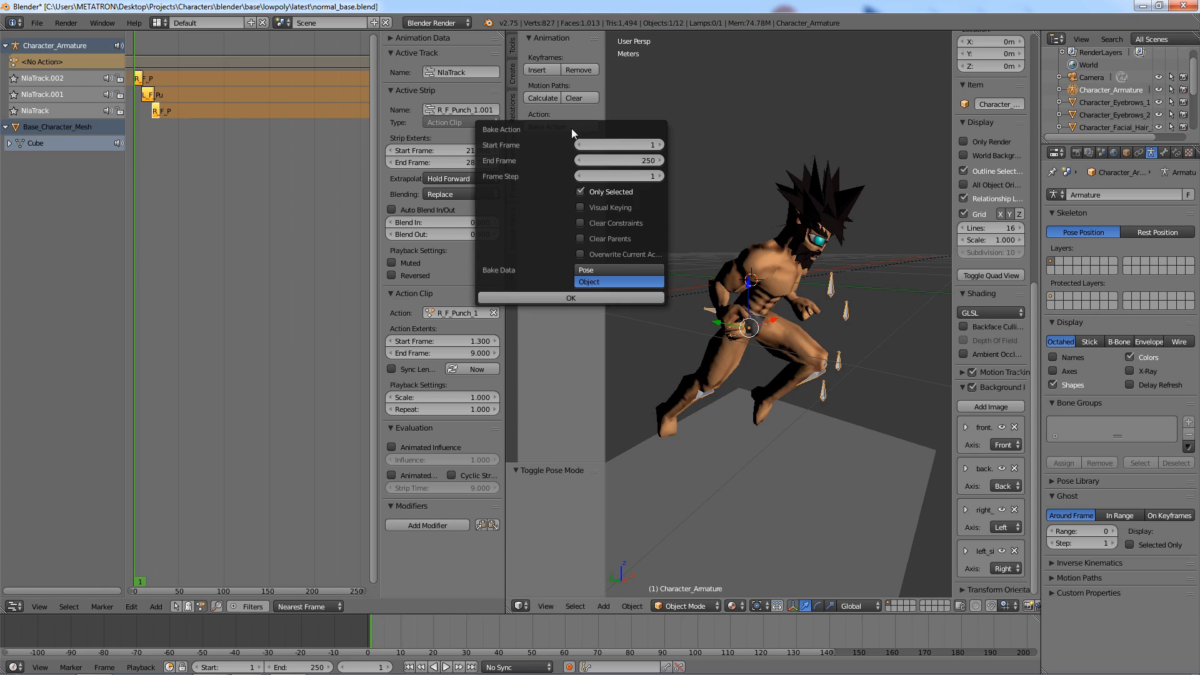
left_click(618, 160)
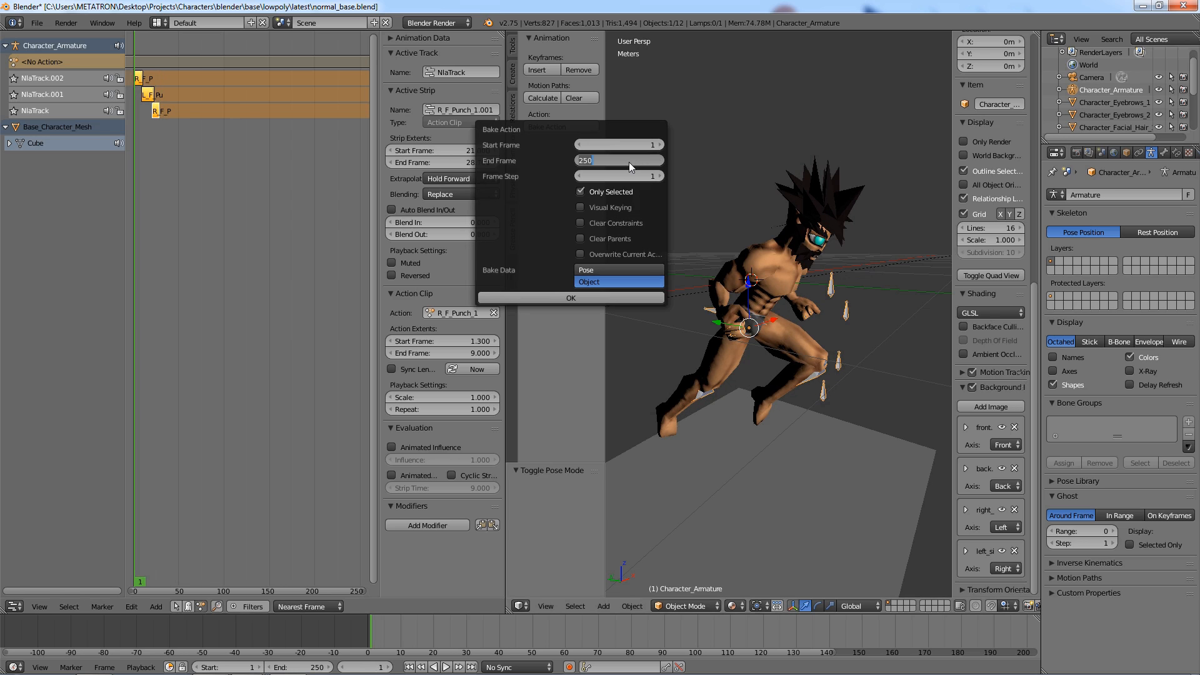
type("30")
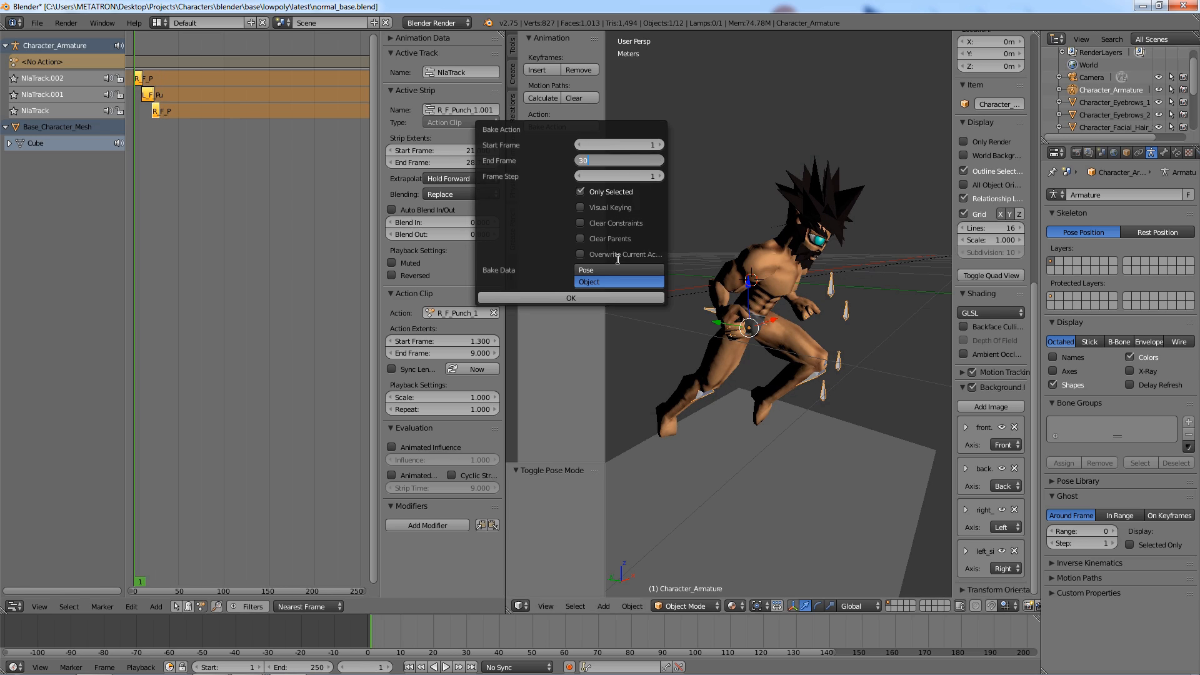
mouse_move(599, 283)
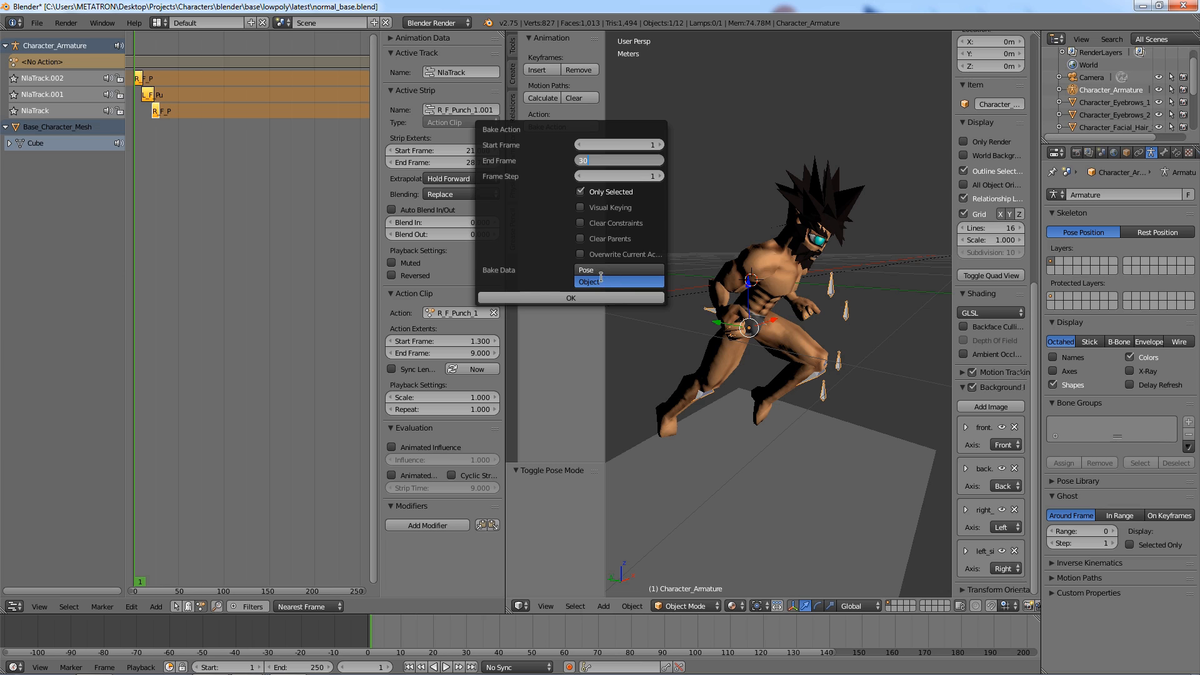
mouse_move(587, 282)
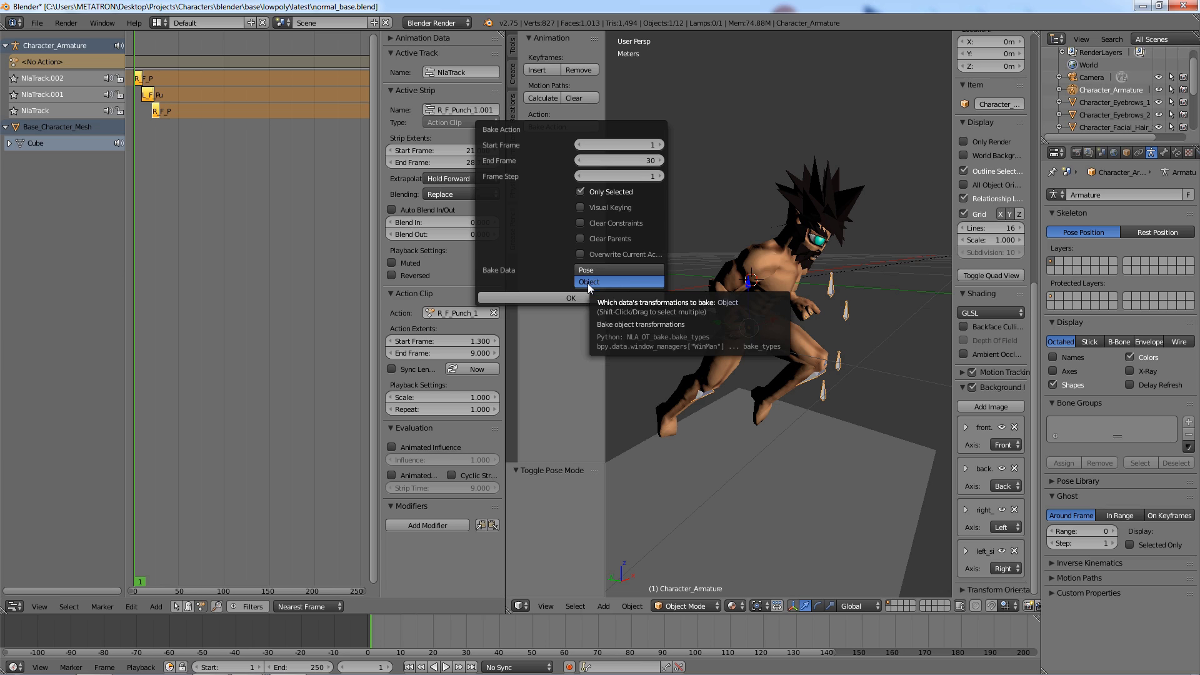
mouse_move(584, 270)
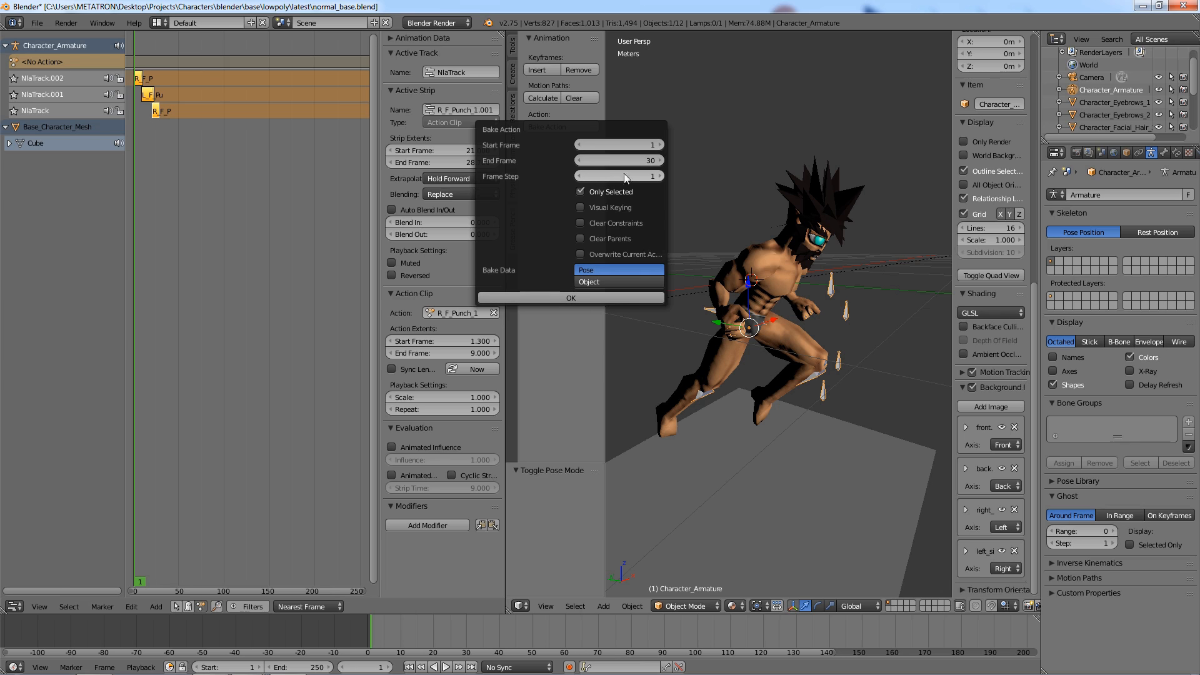
mouse_move(653, 183)
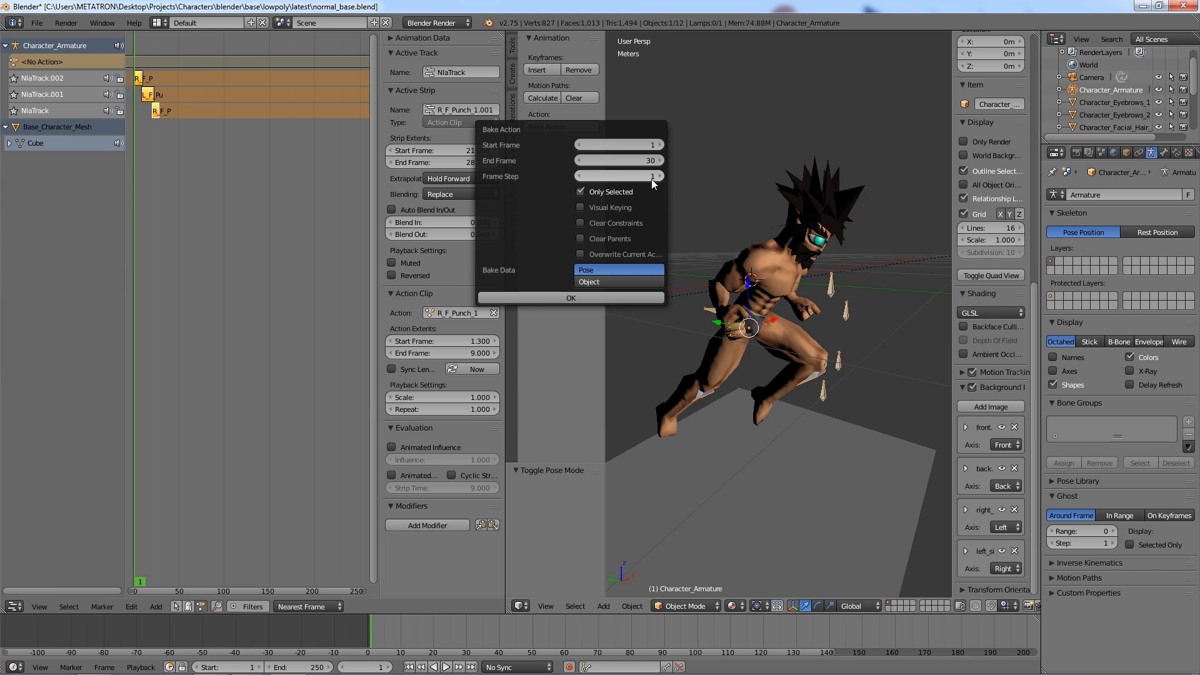
mouse_move(652, 182)
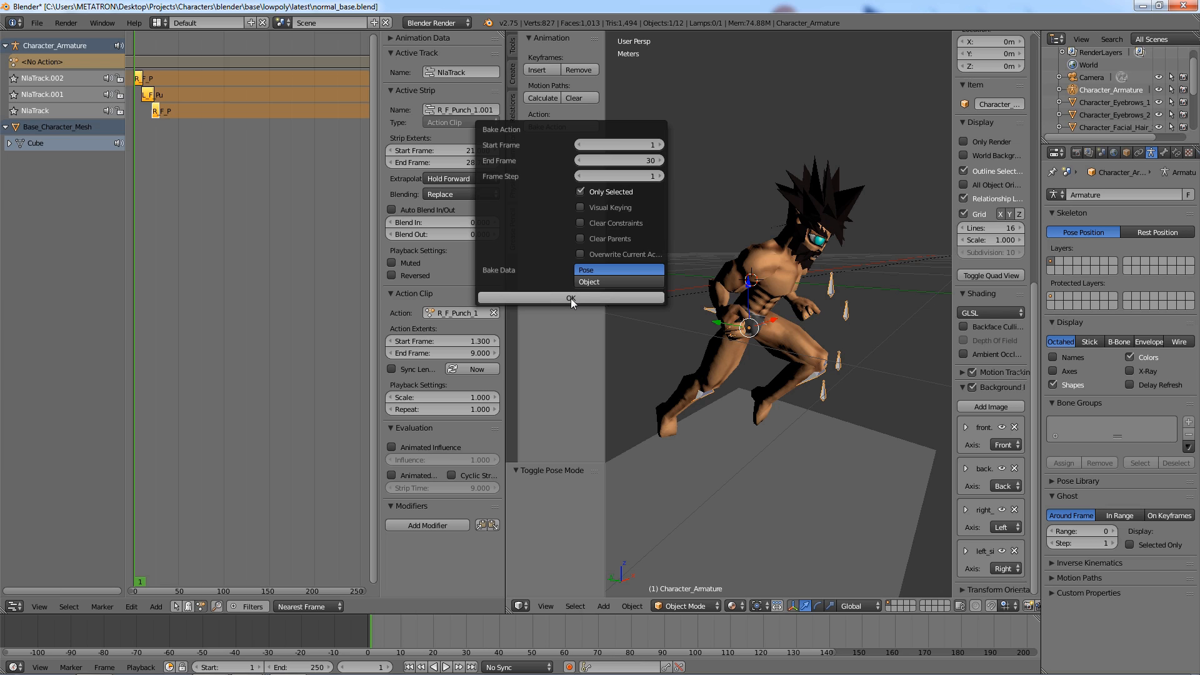
left_click(570, 297)
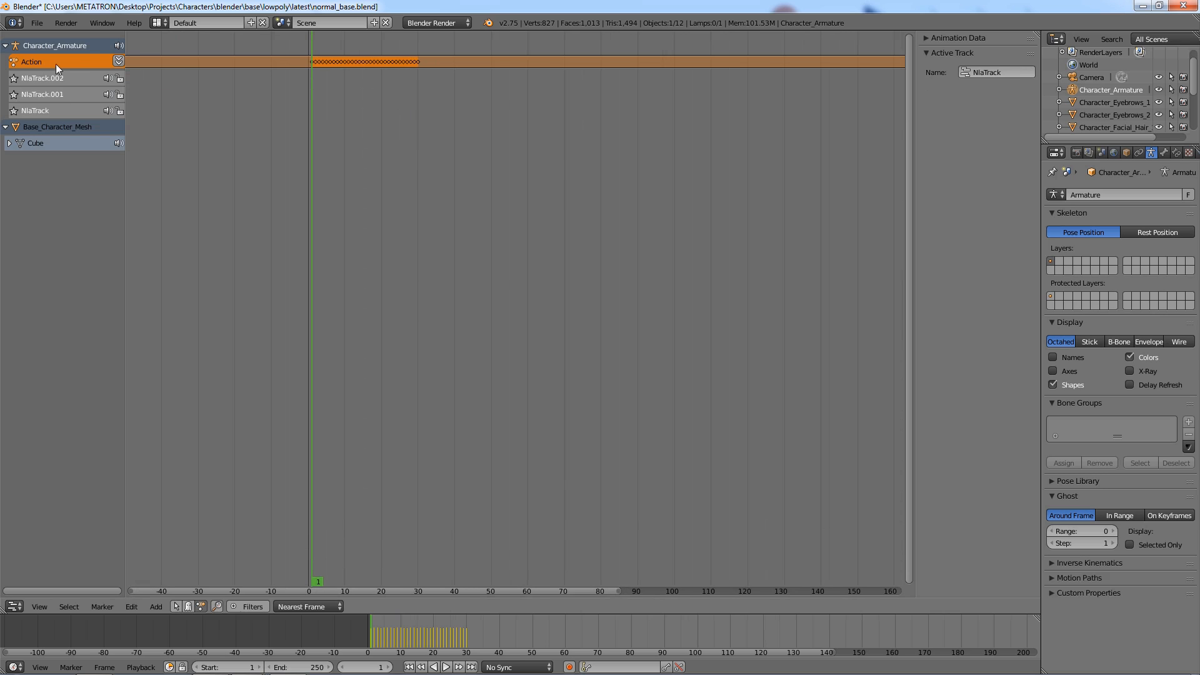
mouse_move(150, 104)
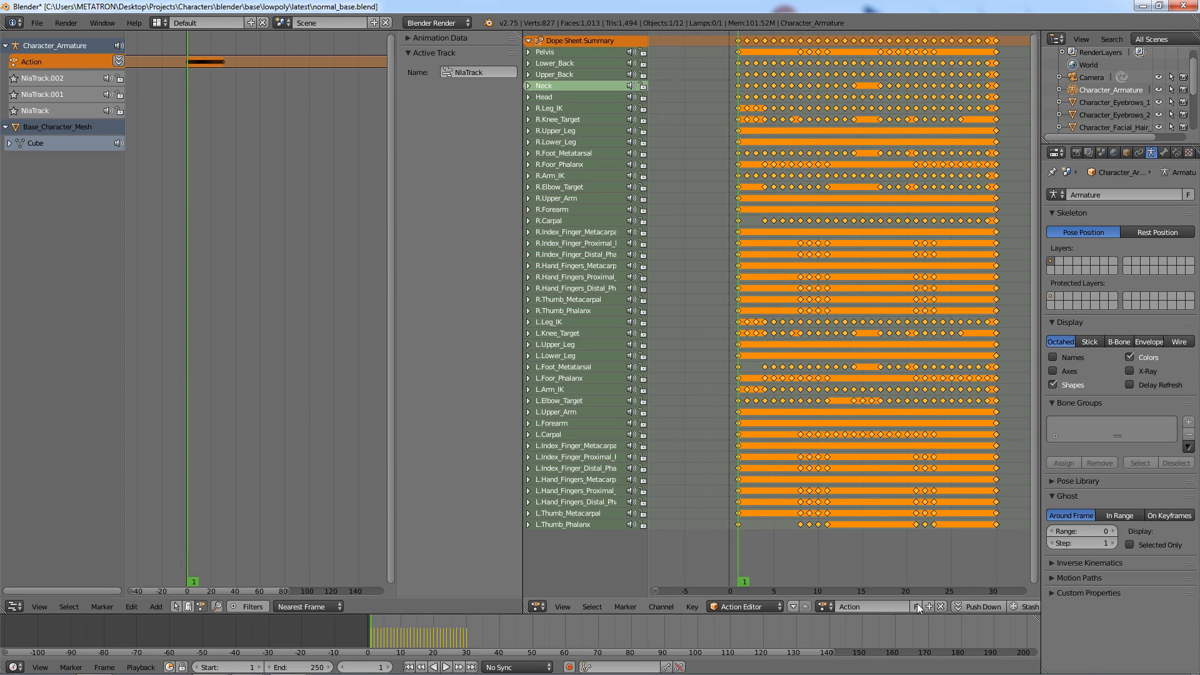
mouse_move(887, 606)
type("_NEW")
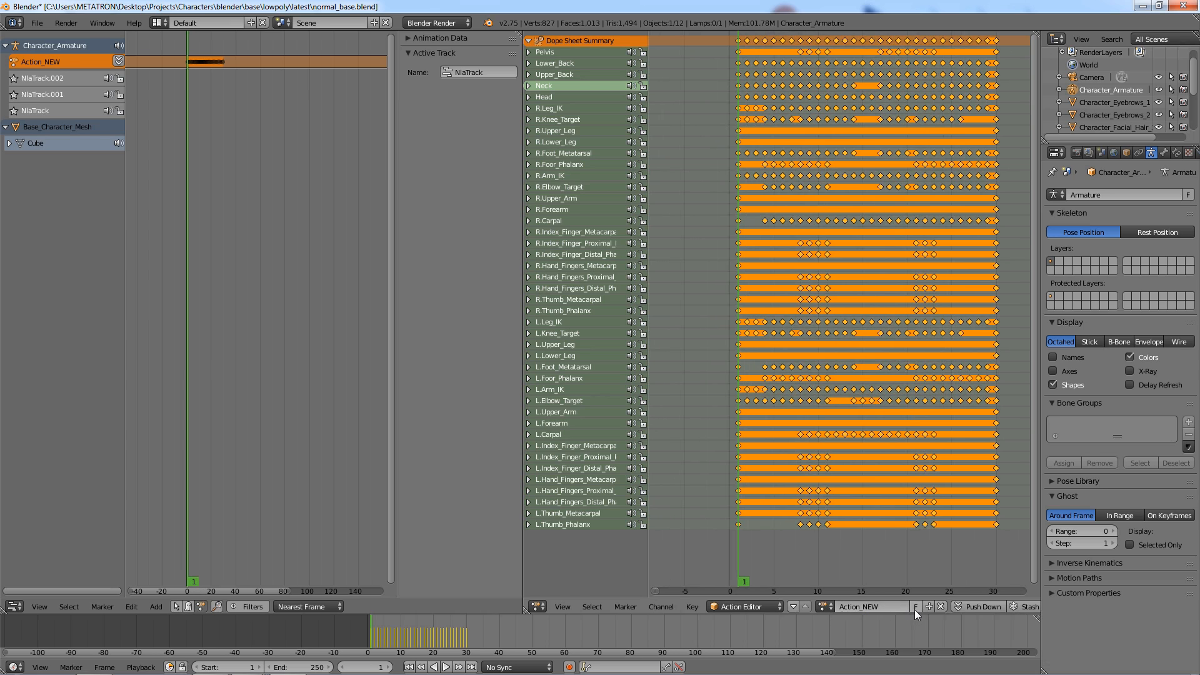
- Give Action_NEW a fake user so it stays saved, then push it down into an NLA strip
left_click(918, 606)
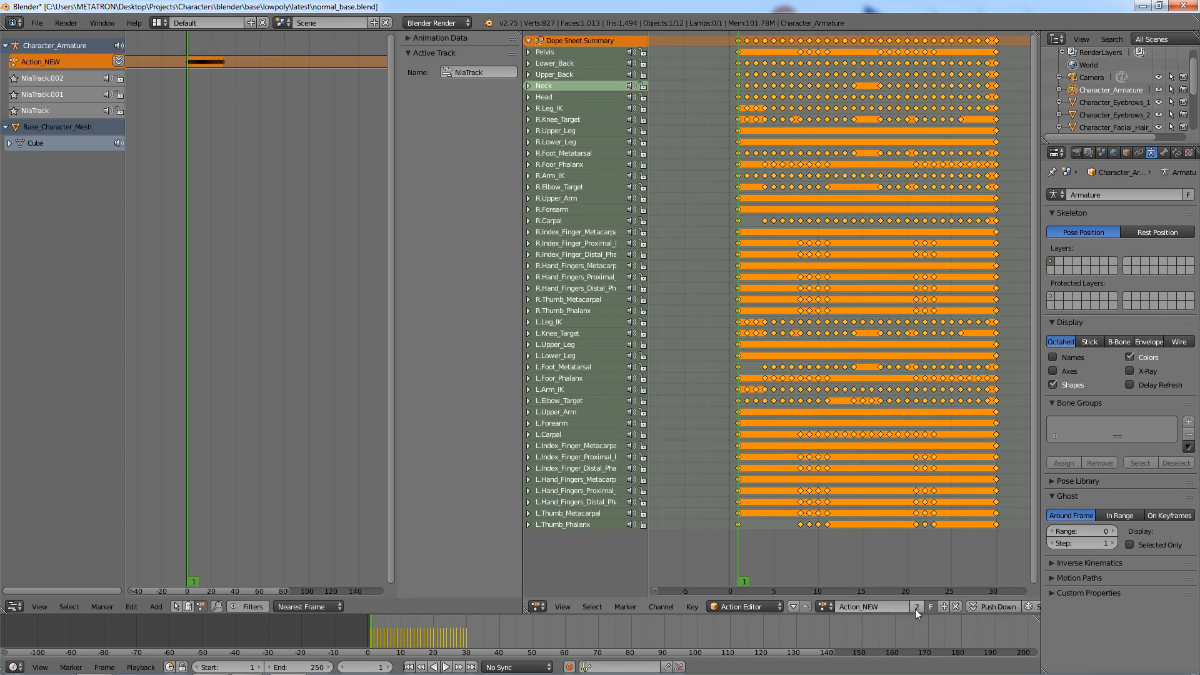
left_click(838, 606)
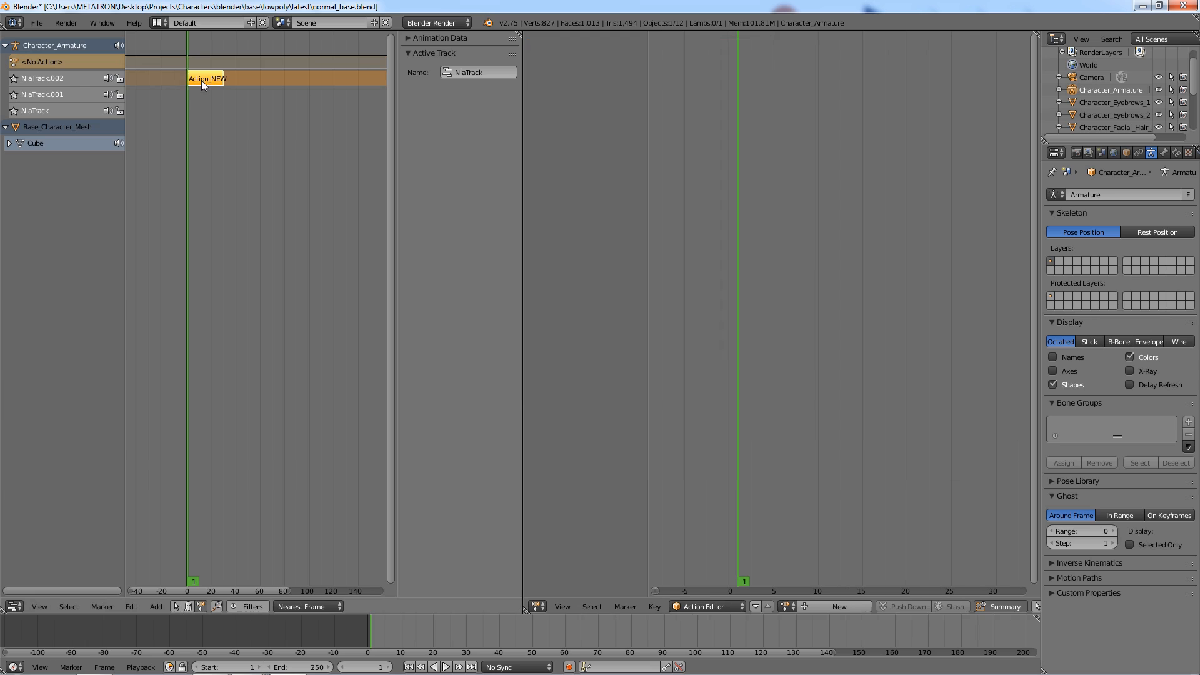
mouse_move(77, 98)
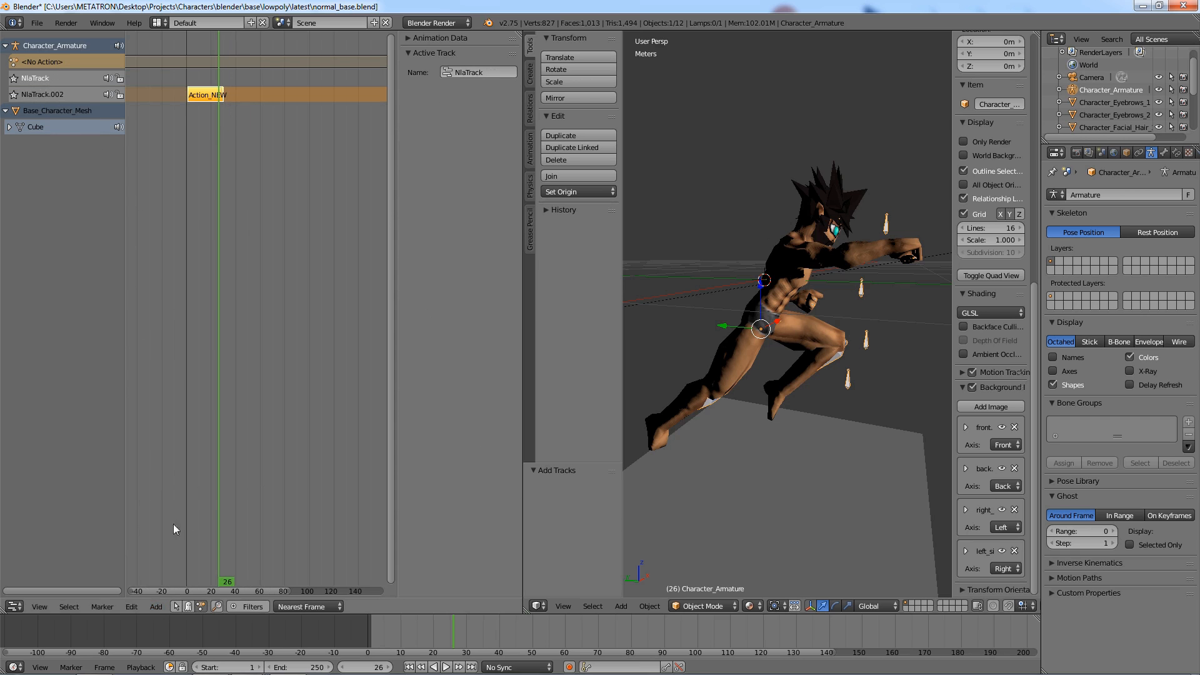
- Add an L_F_Heel_Kick action strip on the upper track right after the Action_NEW strip
left_click(155, 607)
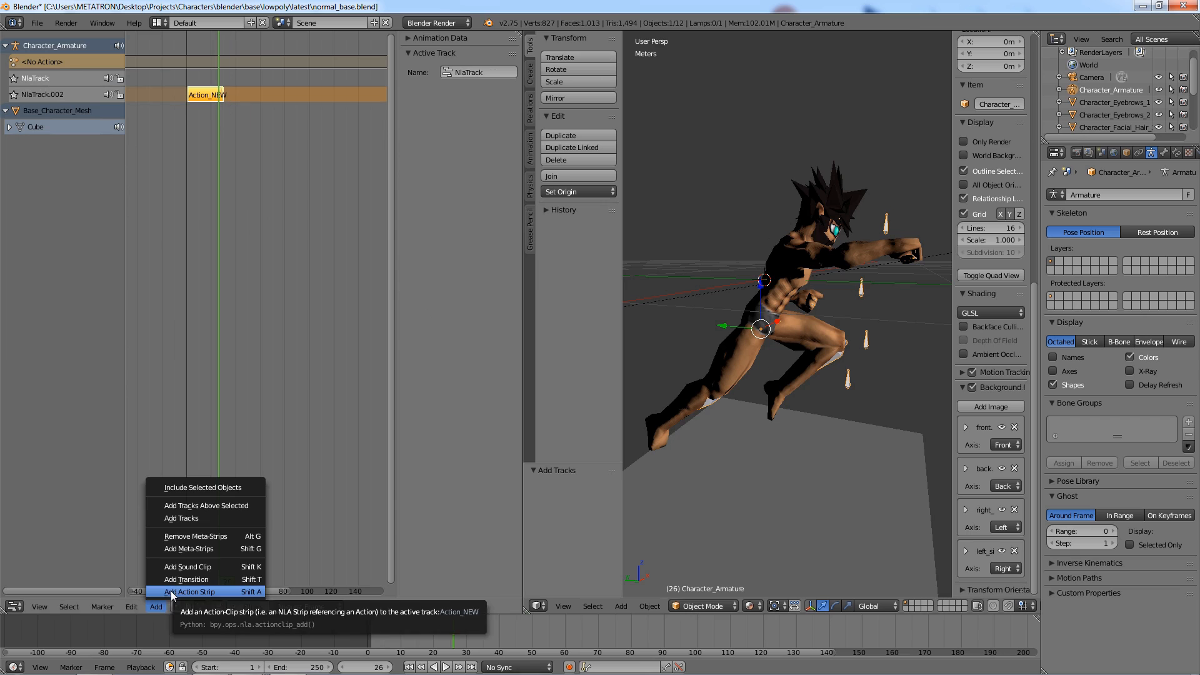
left_click(190, 591)
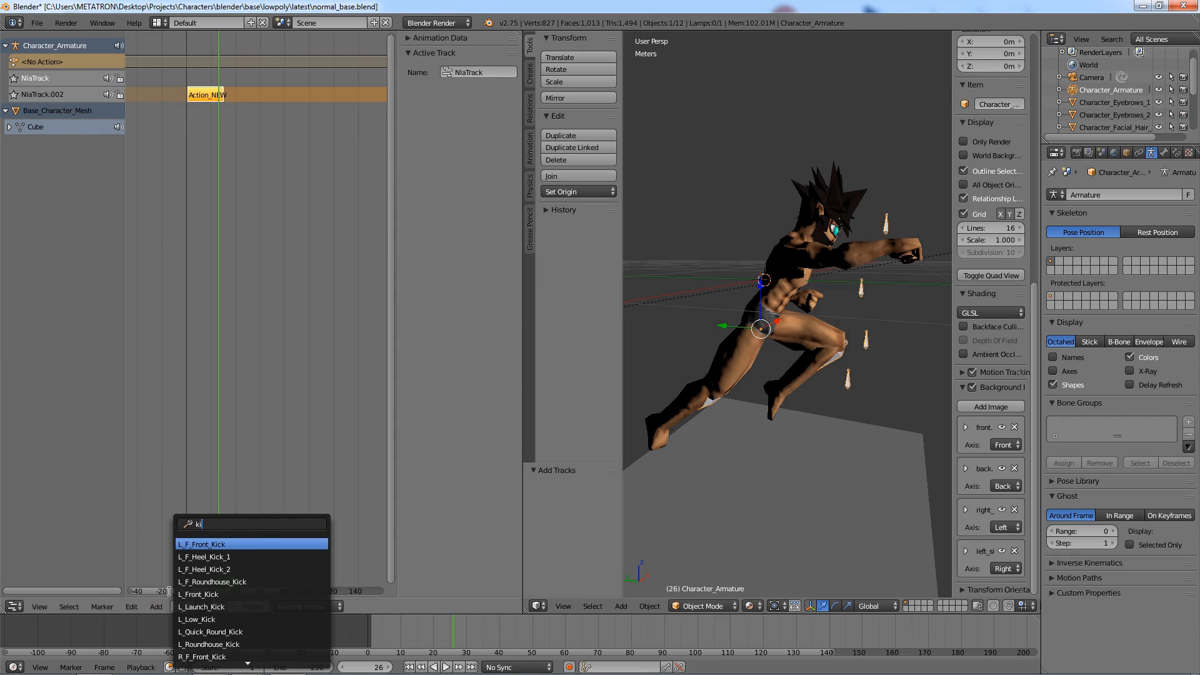
left_click(204, 558)
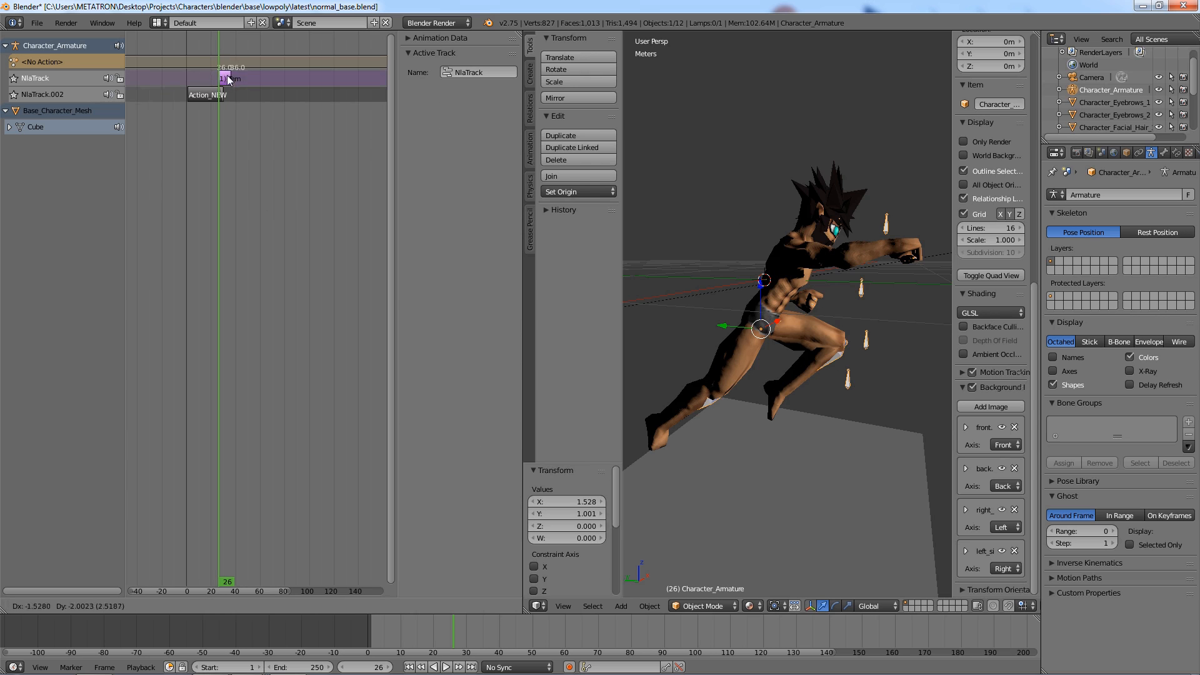
left_click(206, 95)
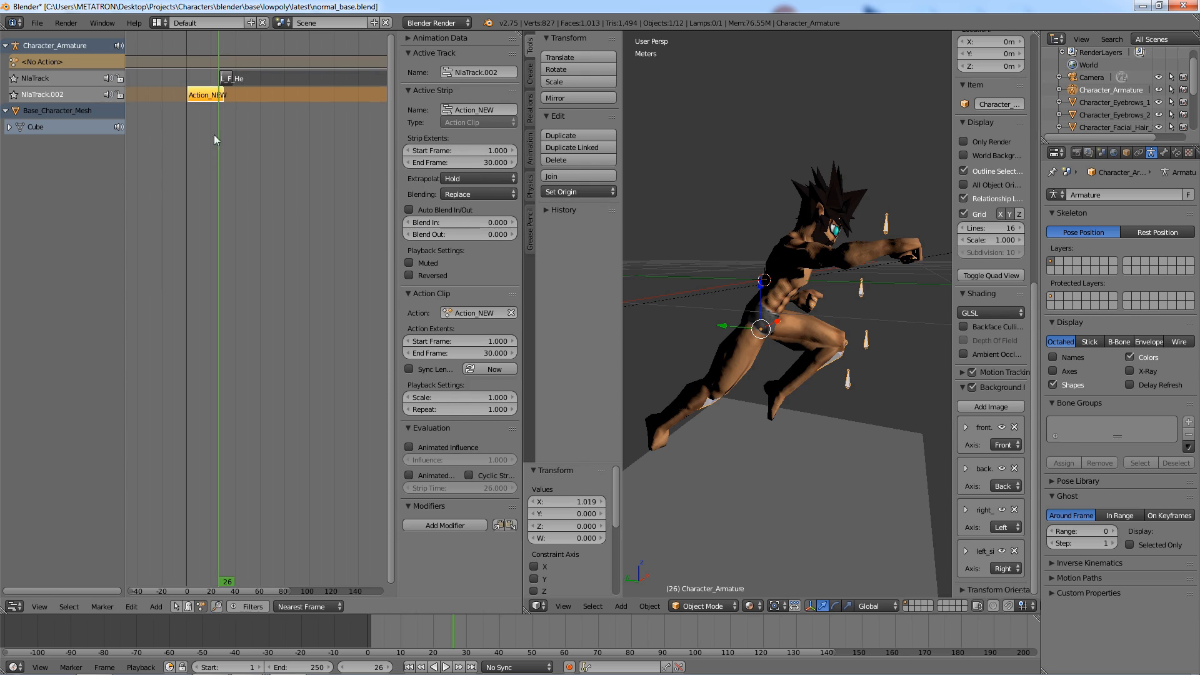
left_click(445, 666)
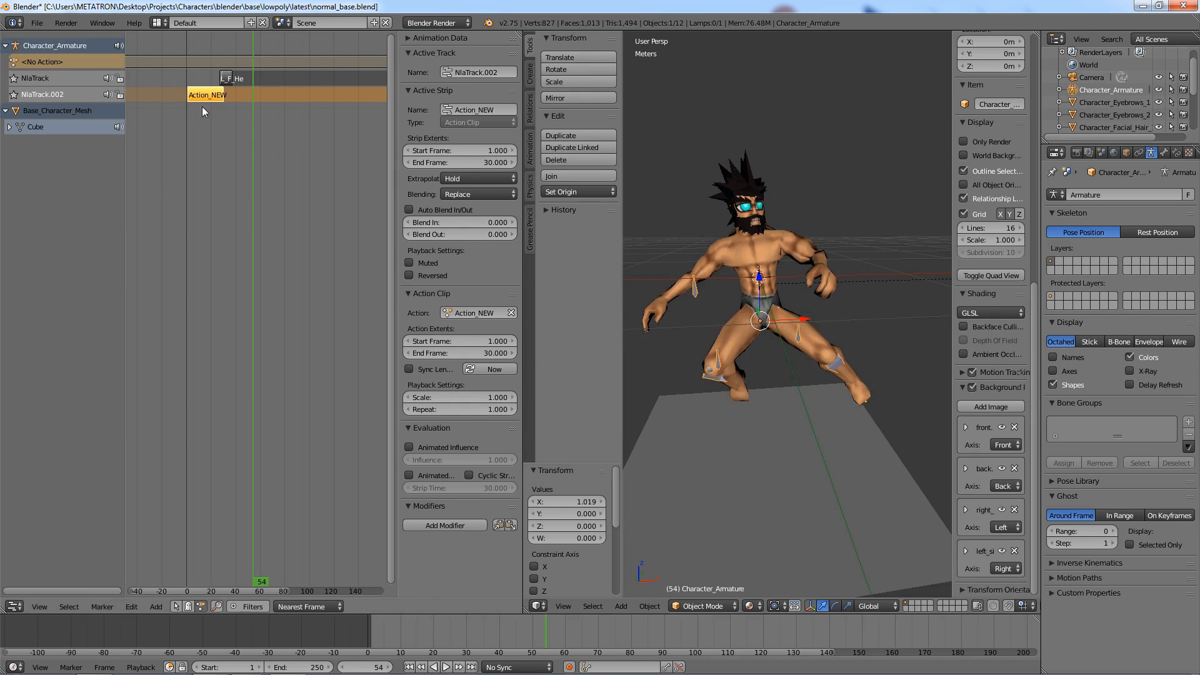
left_click(450, 667)
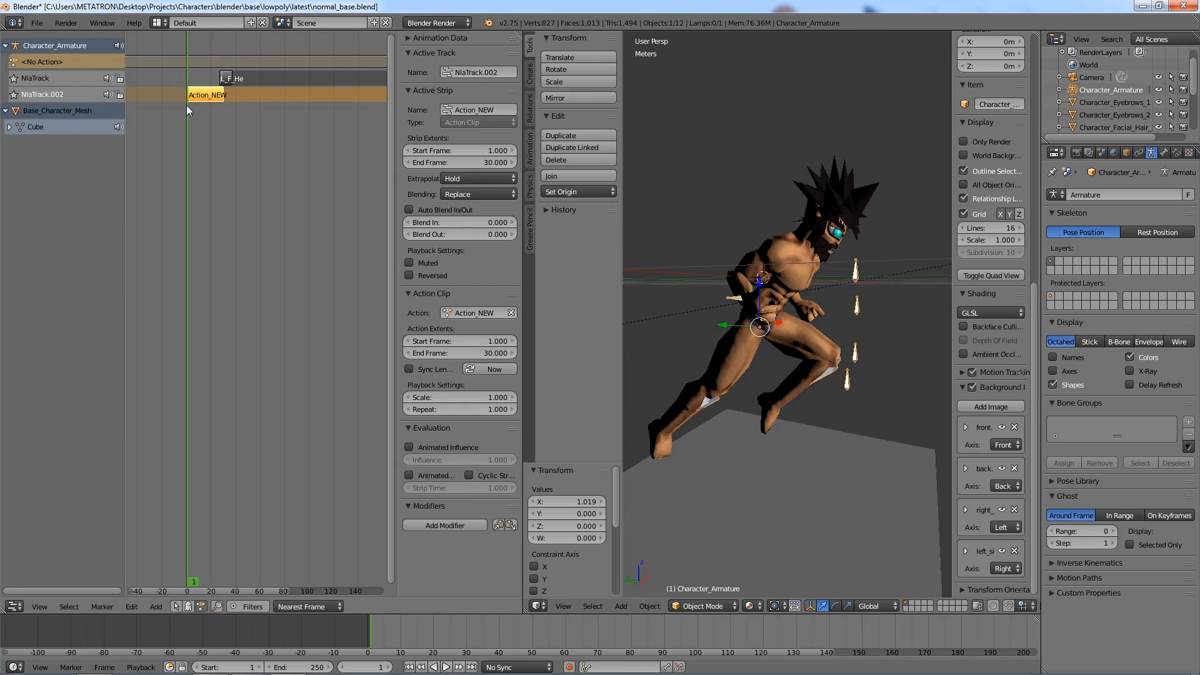
- Maximize the NLA Editor so the Action_NEW and heel kick strips fill the window
left_click(534, 604)
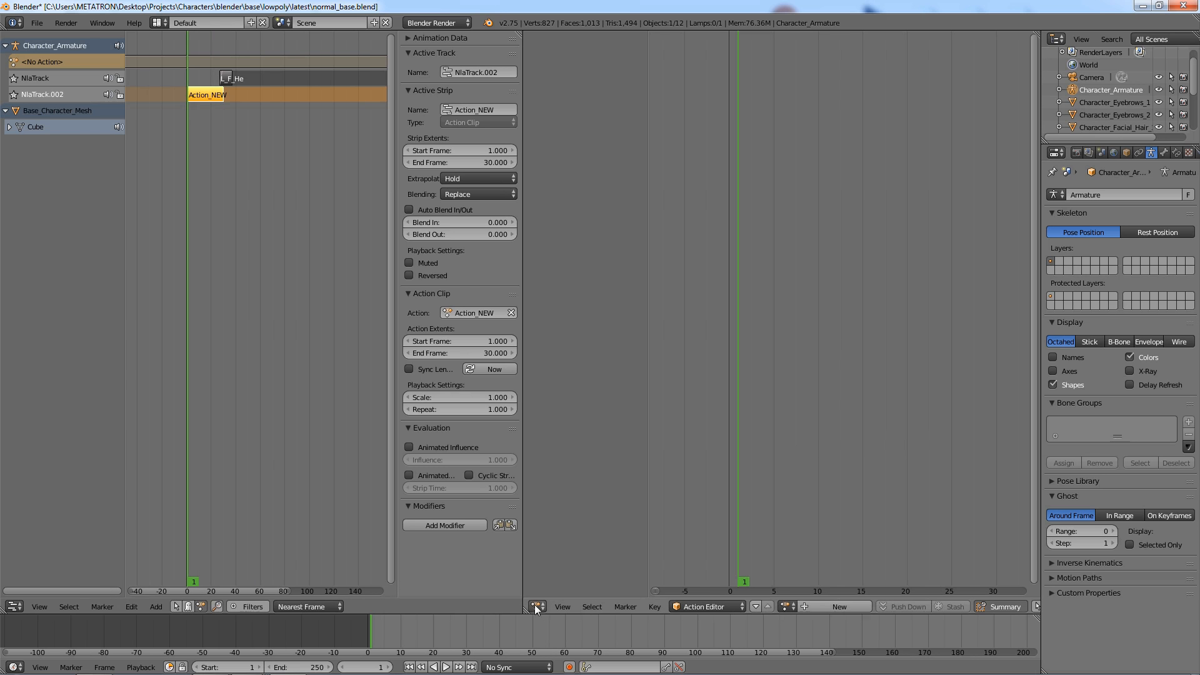
left_click(10, 607)
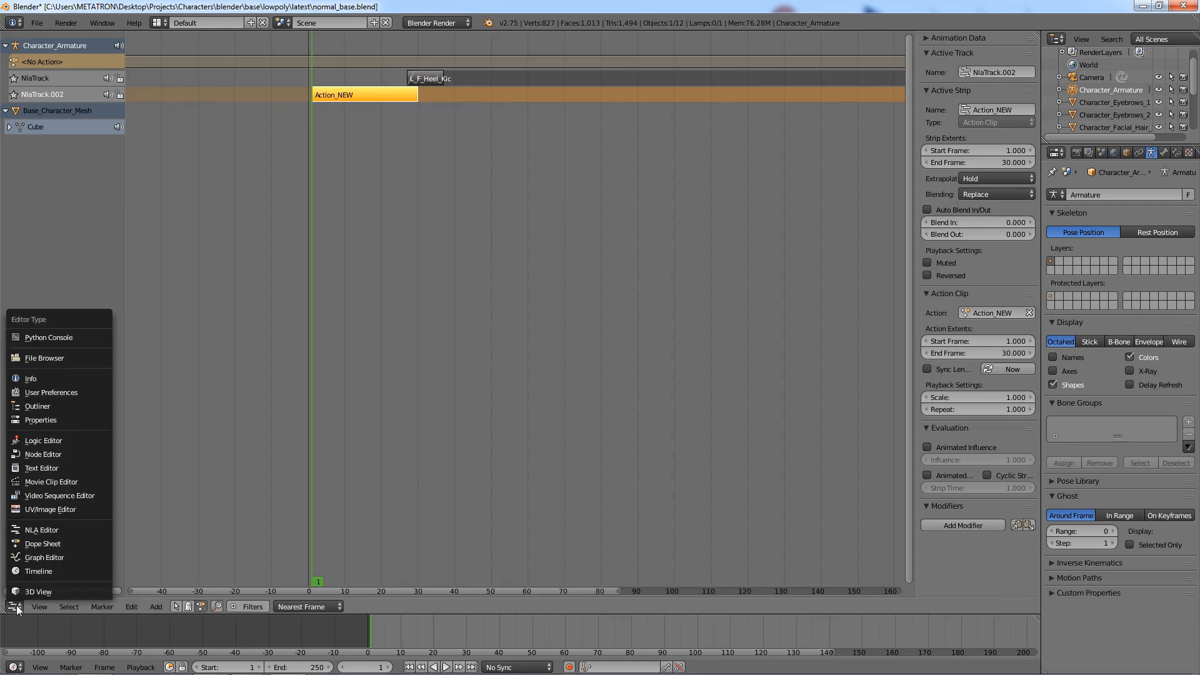